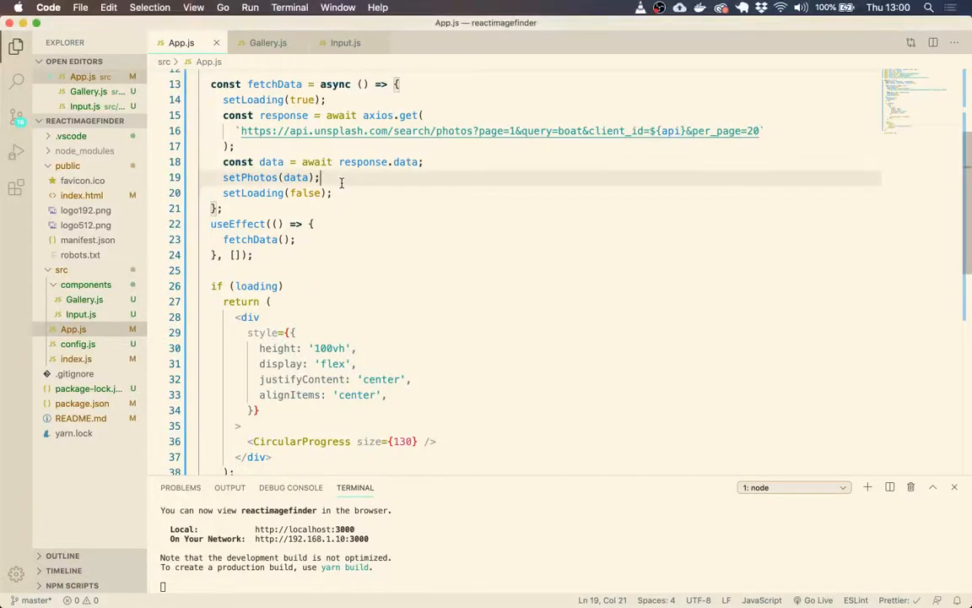
left_click(268, 42)
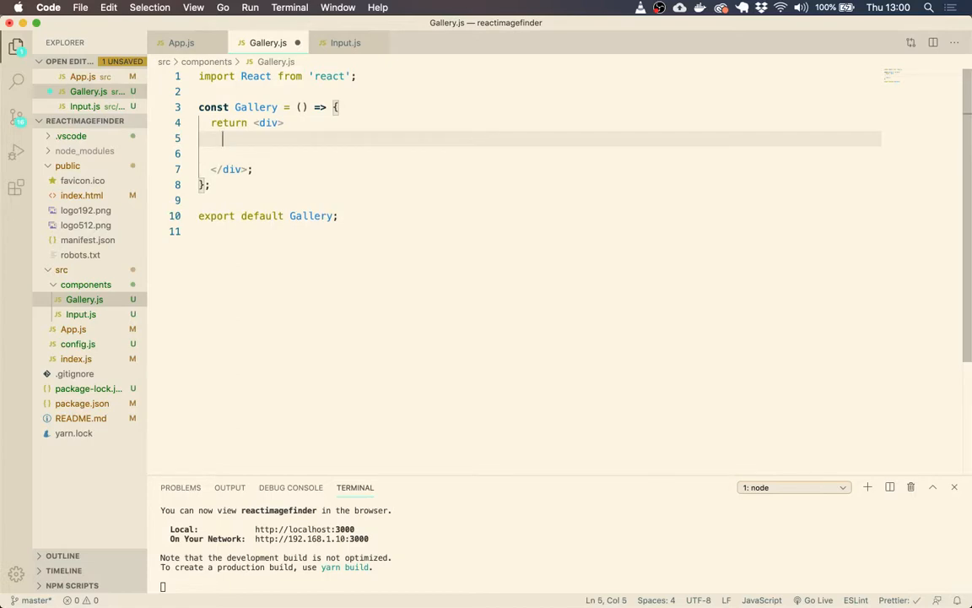
left_click(358, 76)
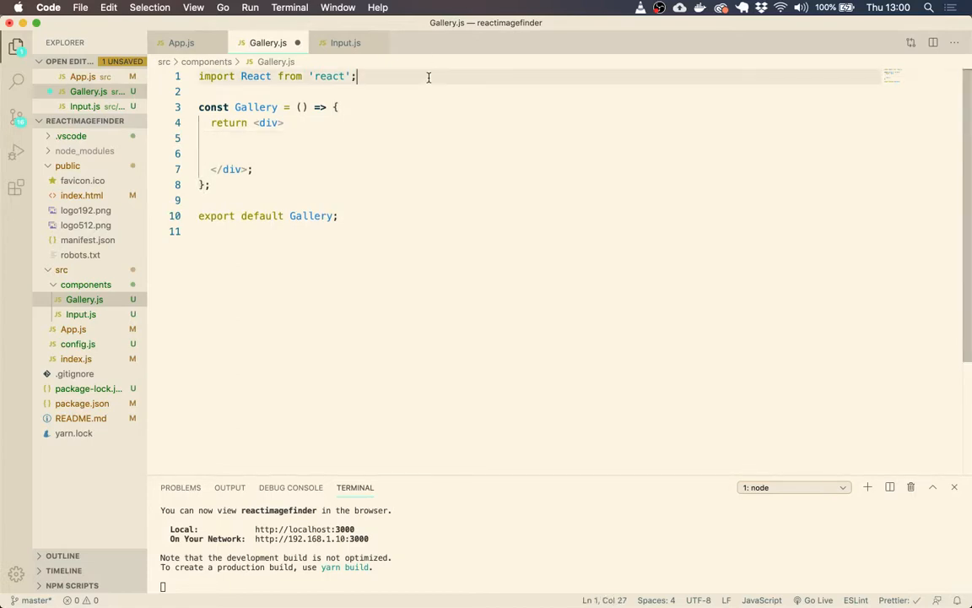
type("import Gl")
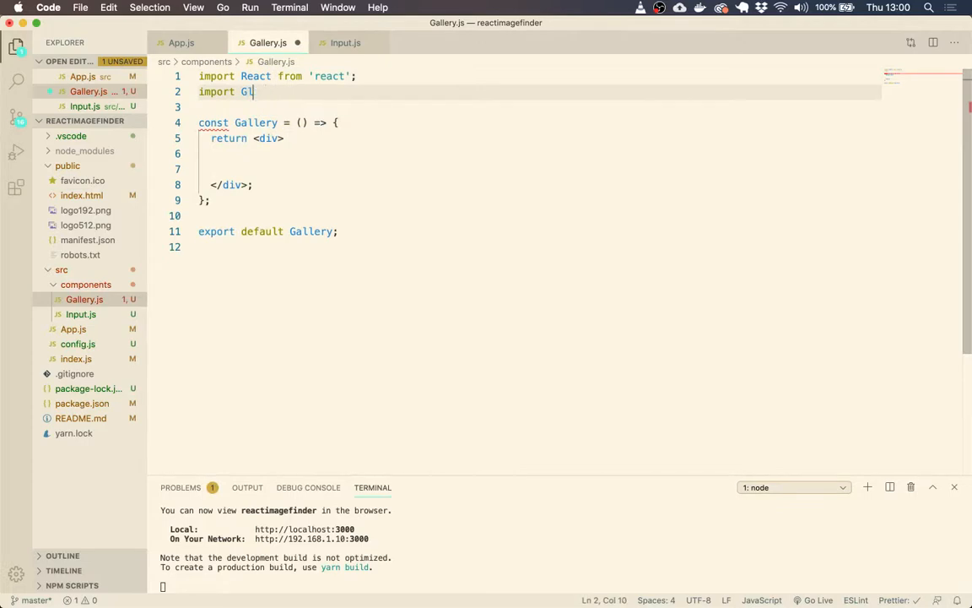
type("ridLis")
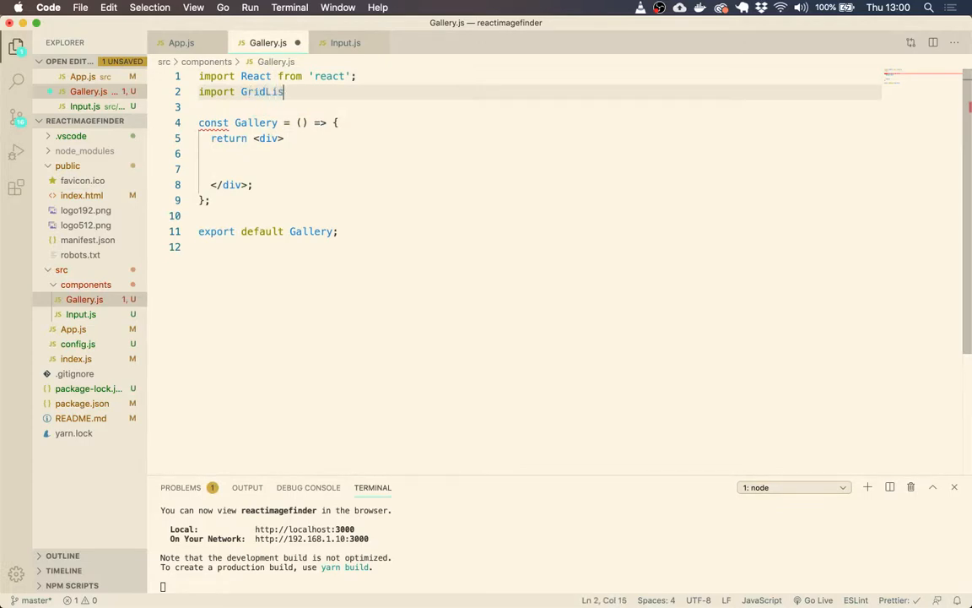
type("from '@material-ui/core'")
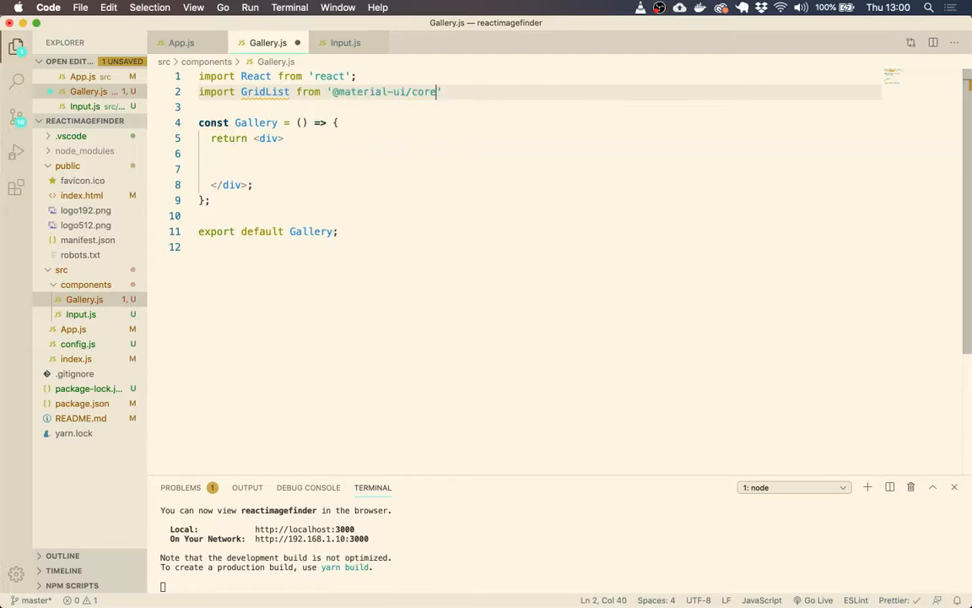
type("/GridList")
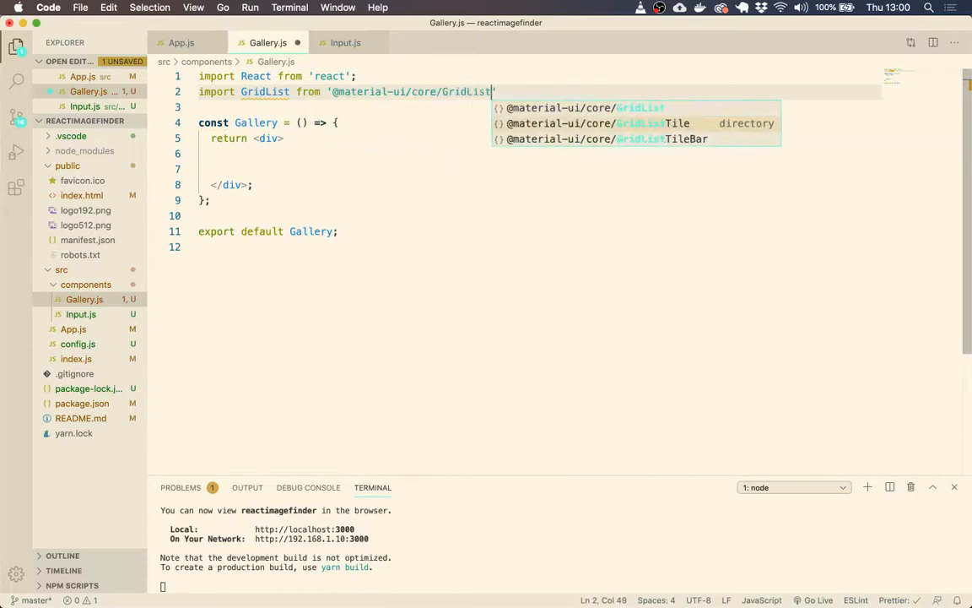
key("Enter")
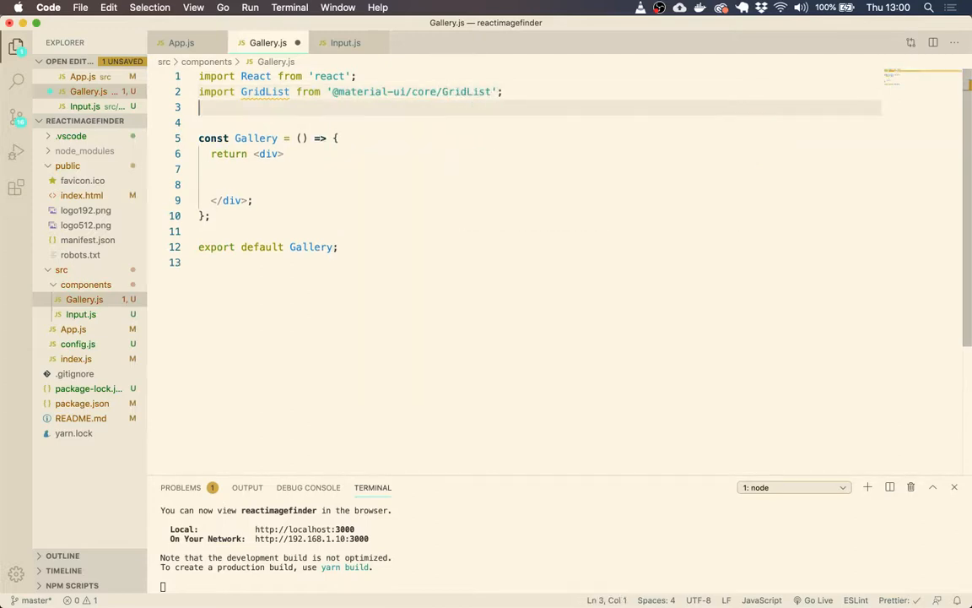
left_click_drag(199, 76, 502, 91)
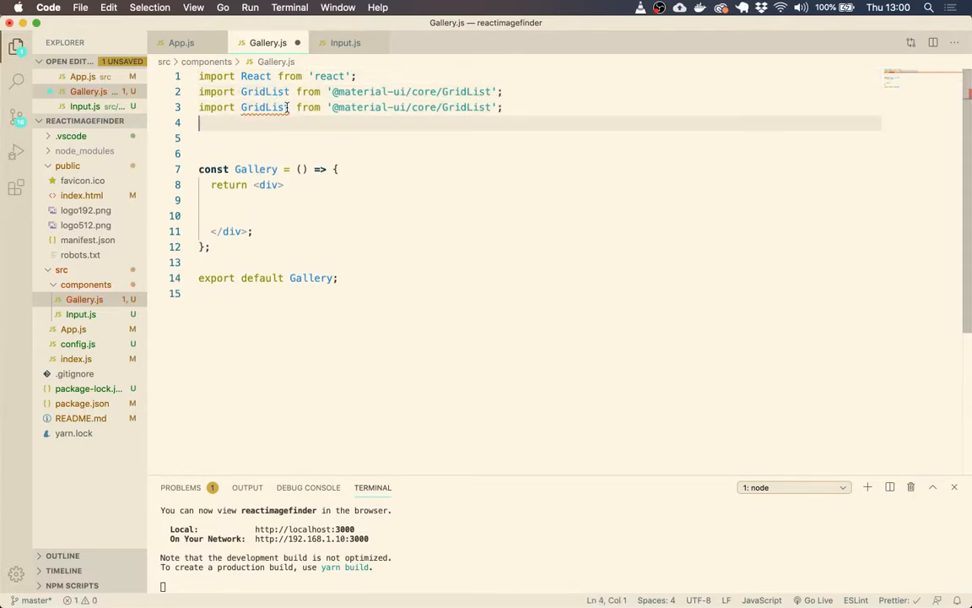
type("Tile")
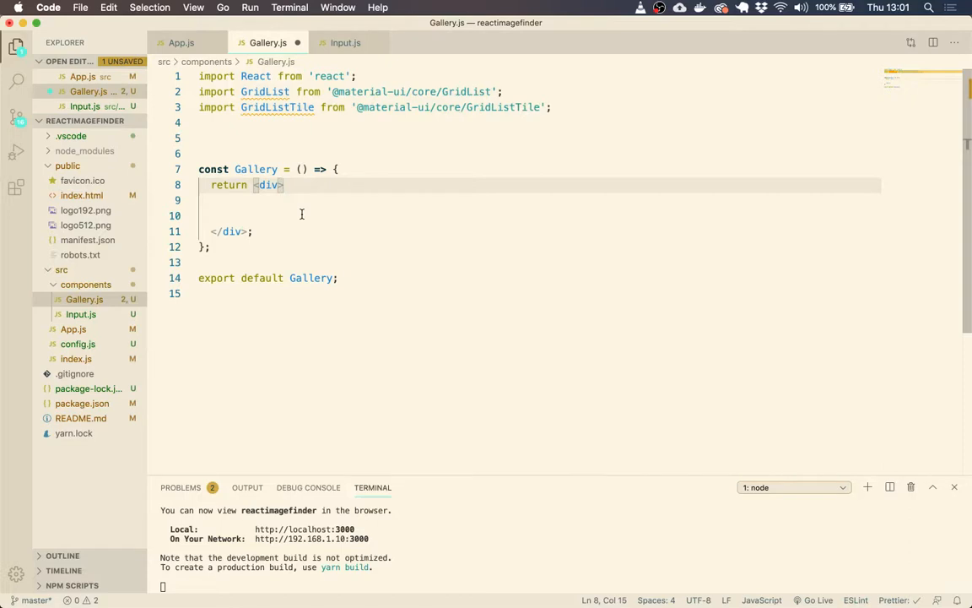
Add opening and closing GridList tags inside the div, with a { inside
key("enter")
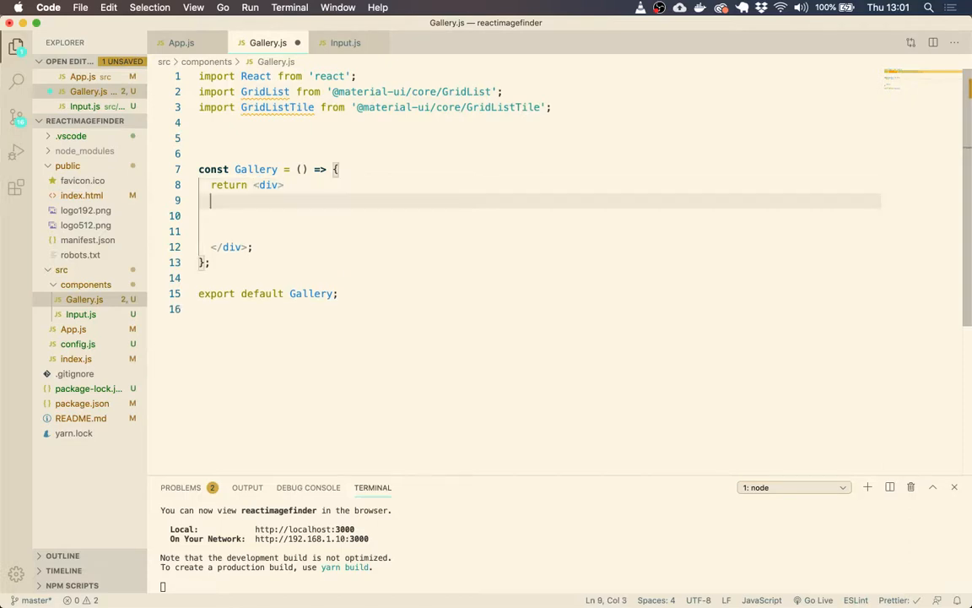
type("<Gri")
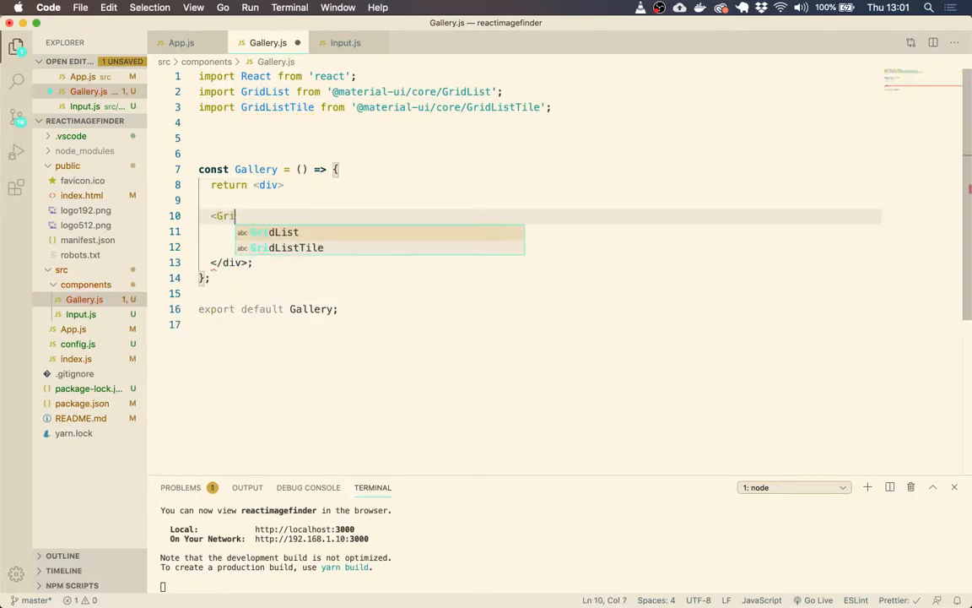
type("dList>")
type("<")
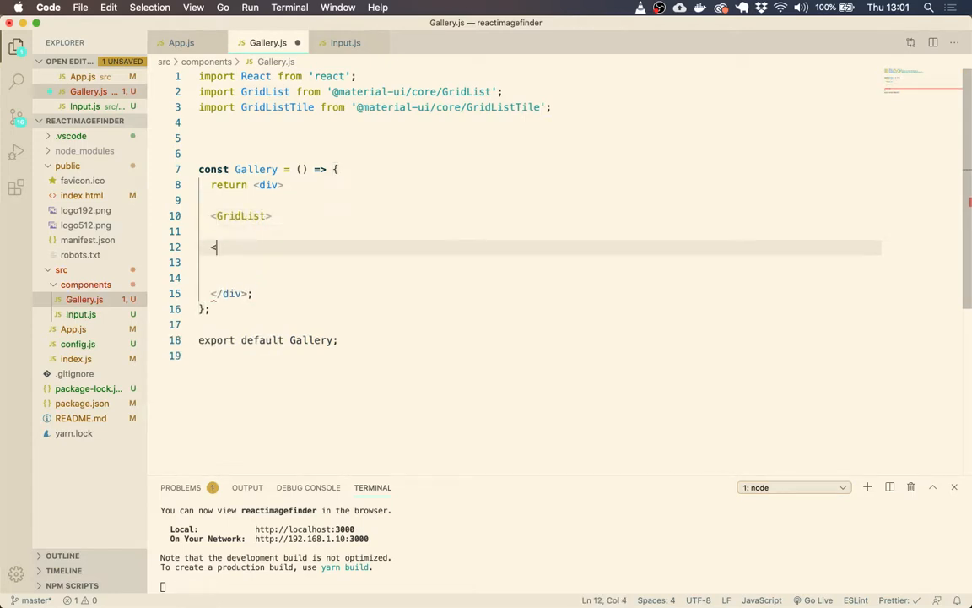
type("GridL")
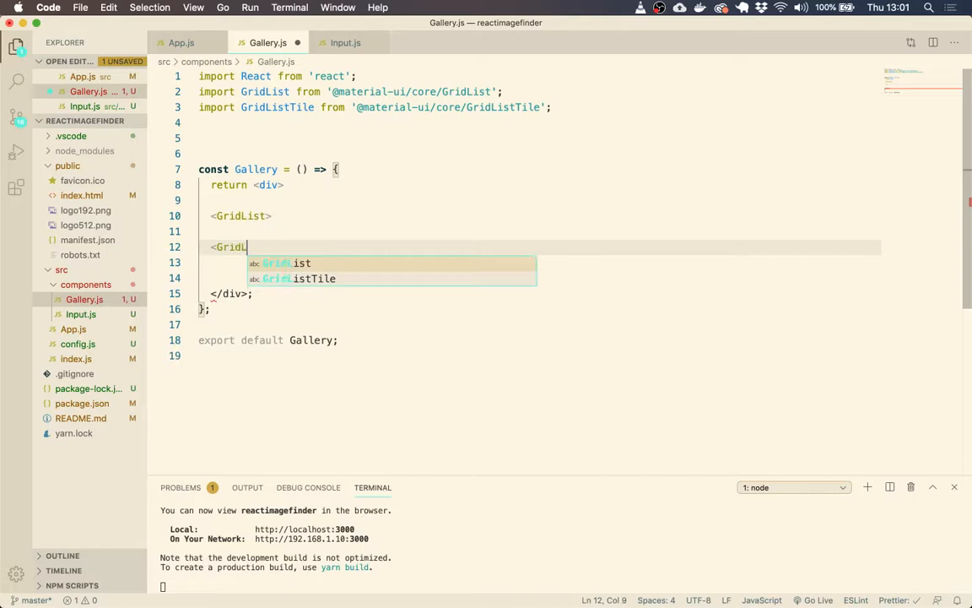
key("Tab")
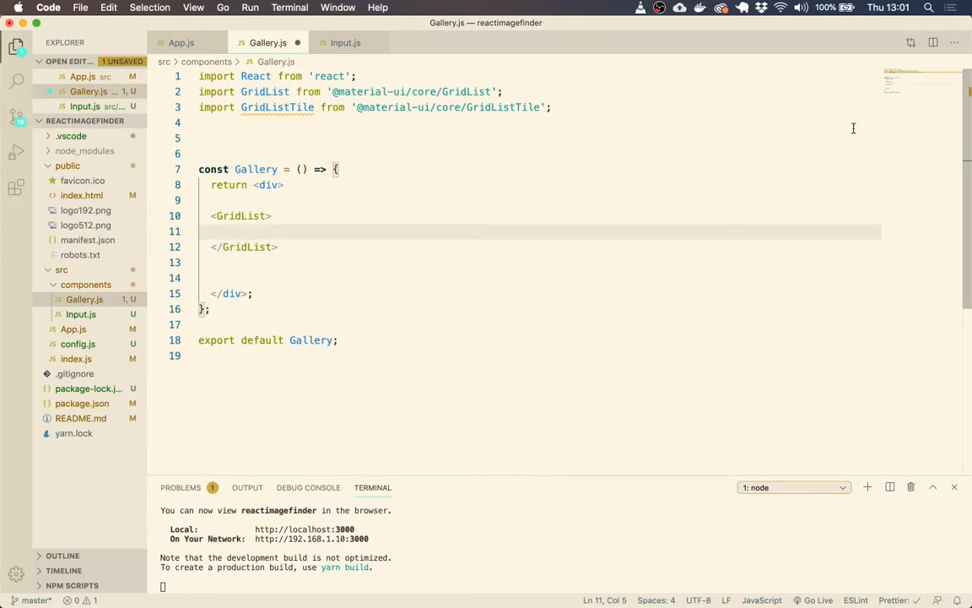
left_click(236, 277)
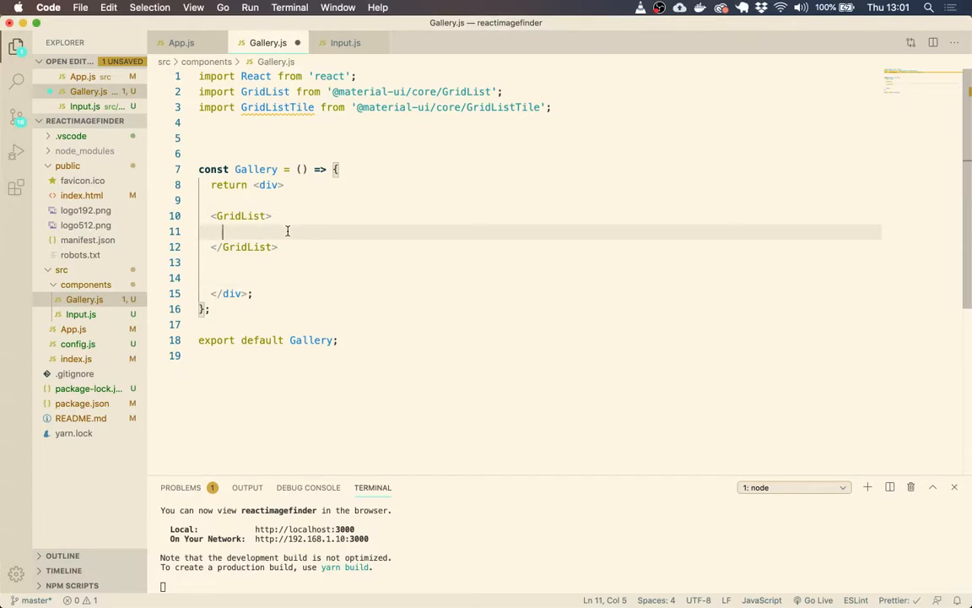
type("{")
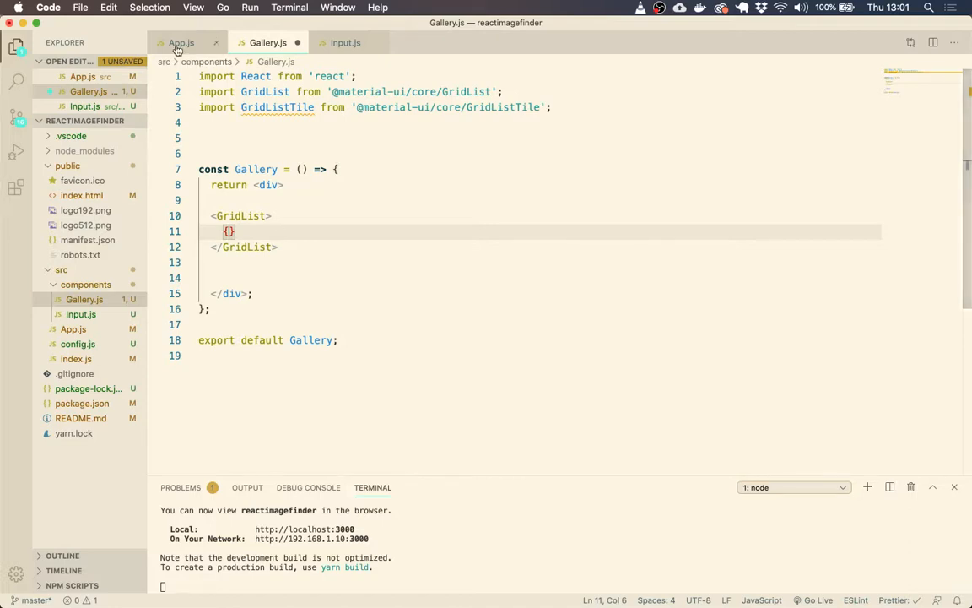
left_click(182, 42)
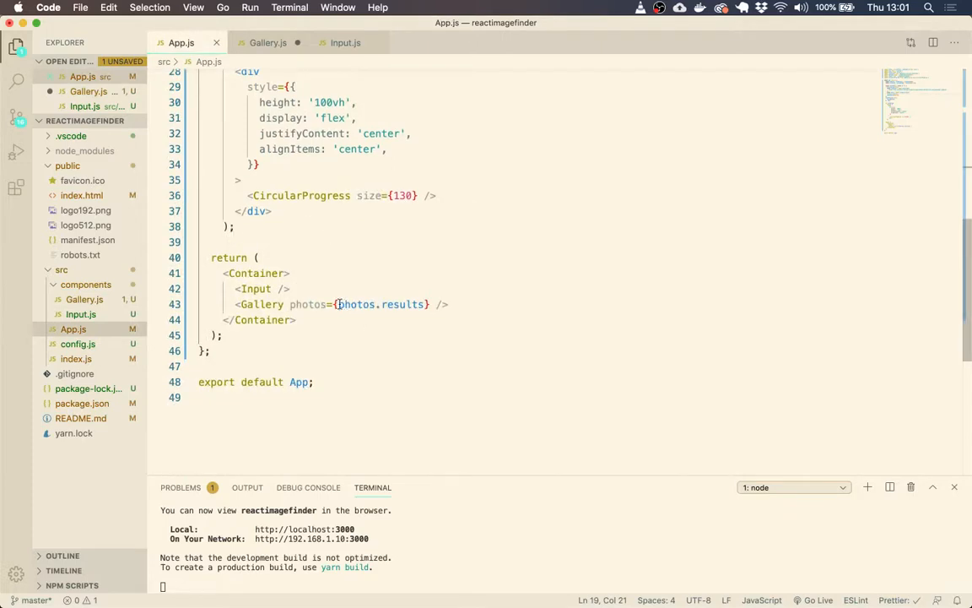
double_click(307, 304)
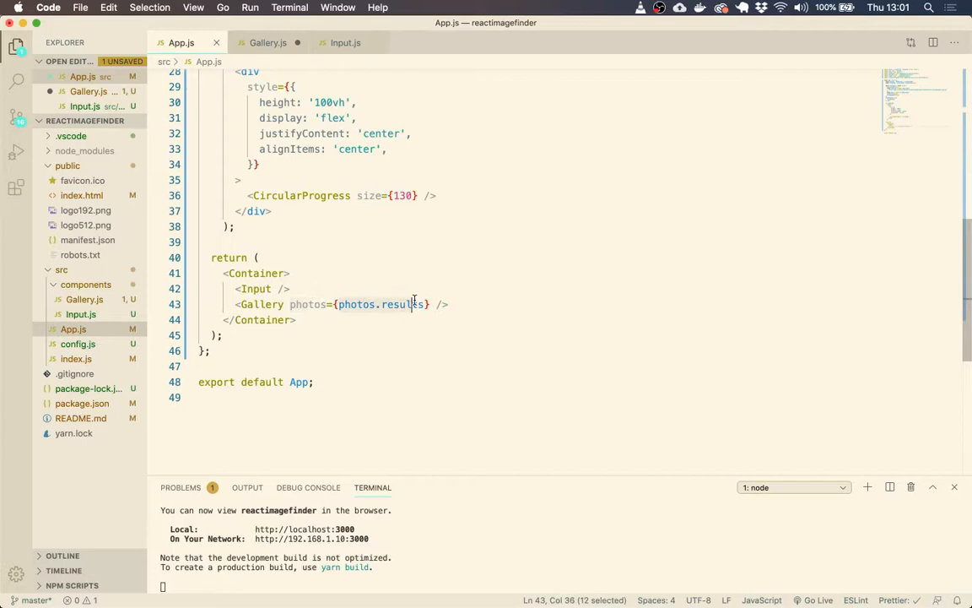
left_click(269, 43)
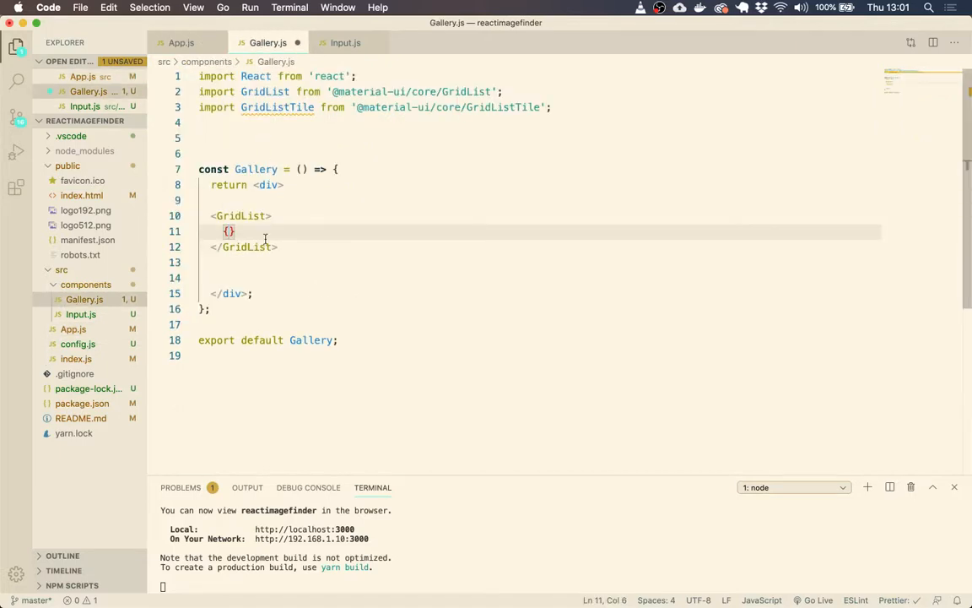
Inside the braces, start a props.photos.map callback taking img
type("prop")
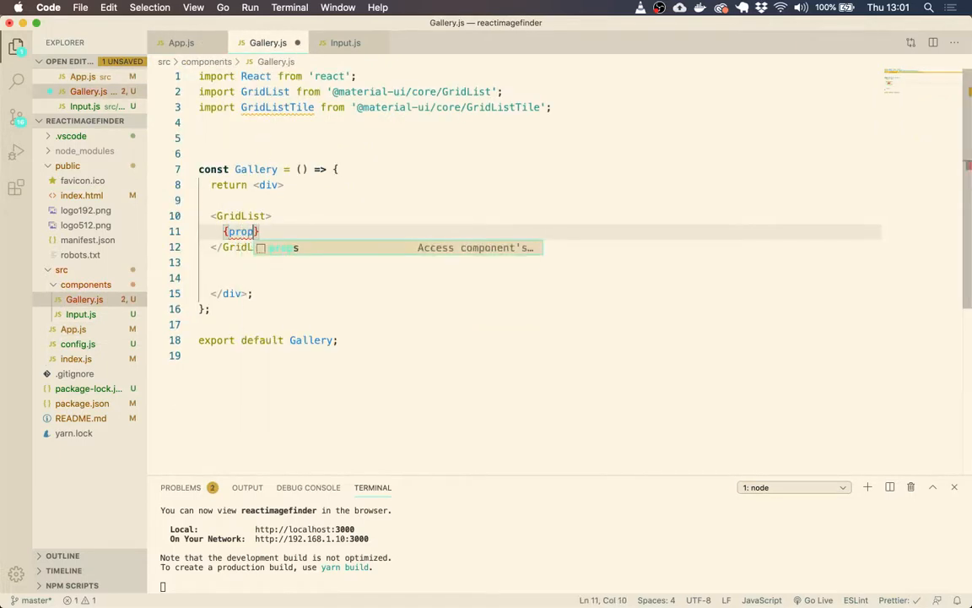
type(".phot")
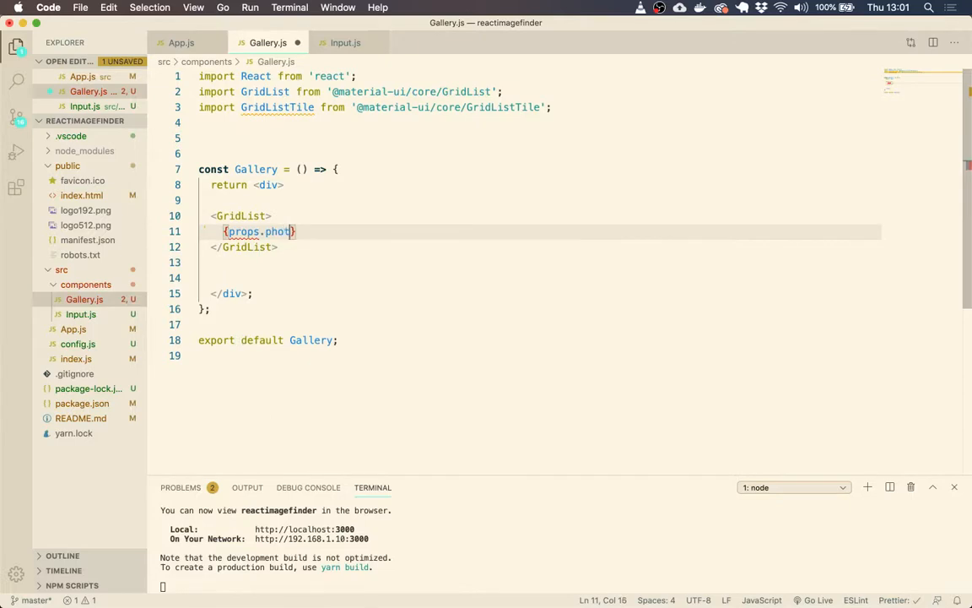
type("os.map()")
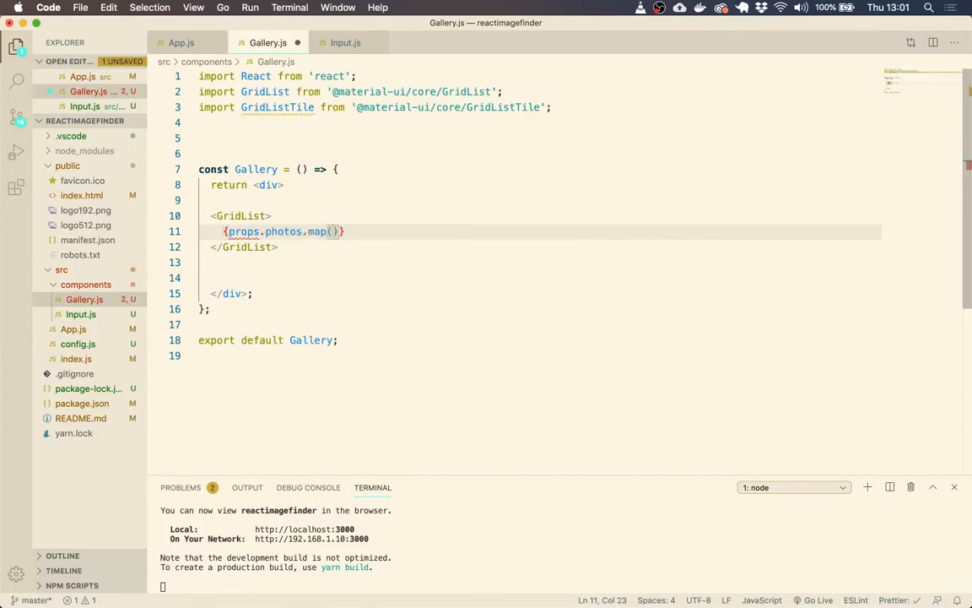
type("img => (")
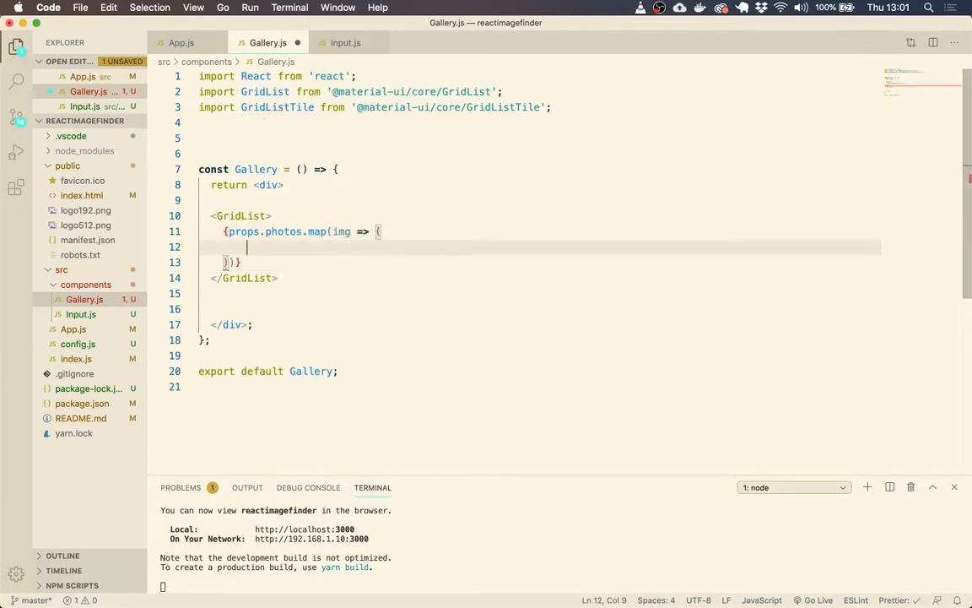
Return a GridListTile from the callback, containing an img tag with empty src and alt
type("<G")
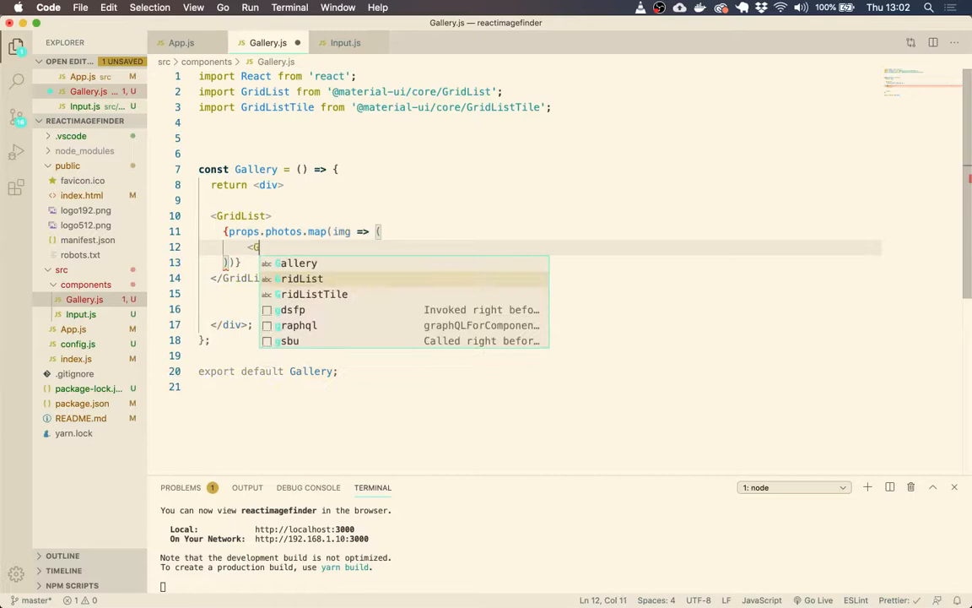
type("ridList")
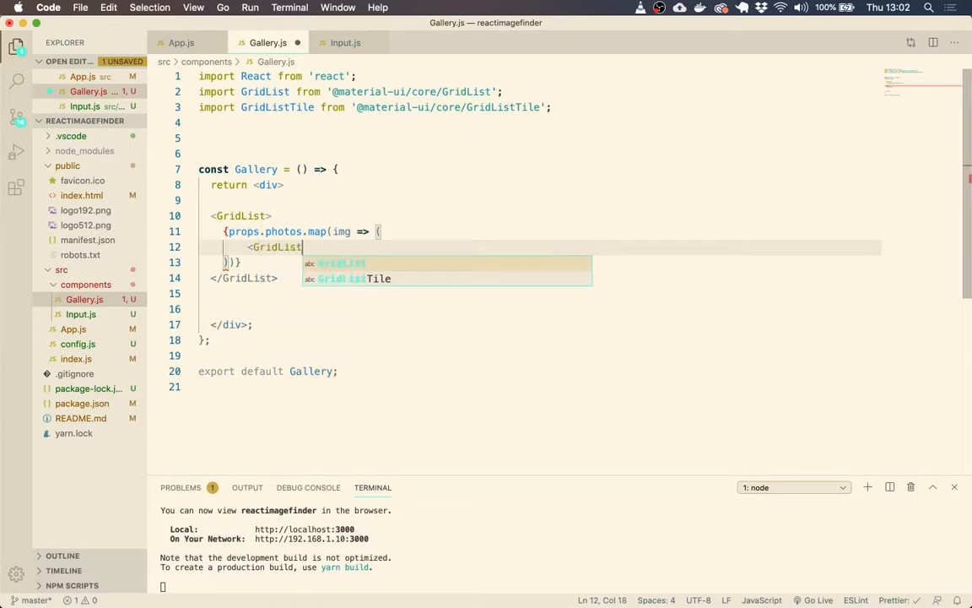
type("Tile")
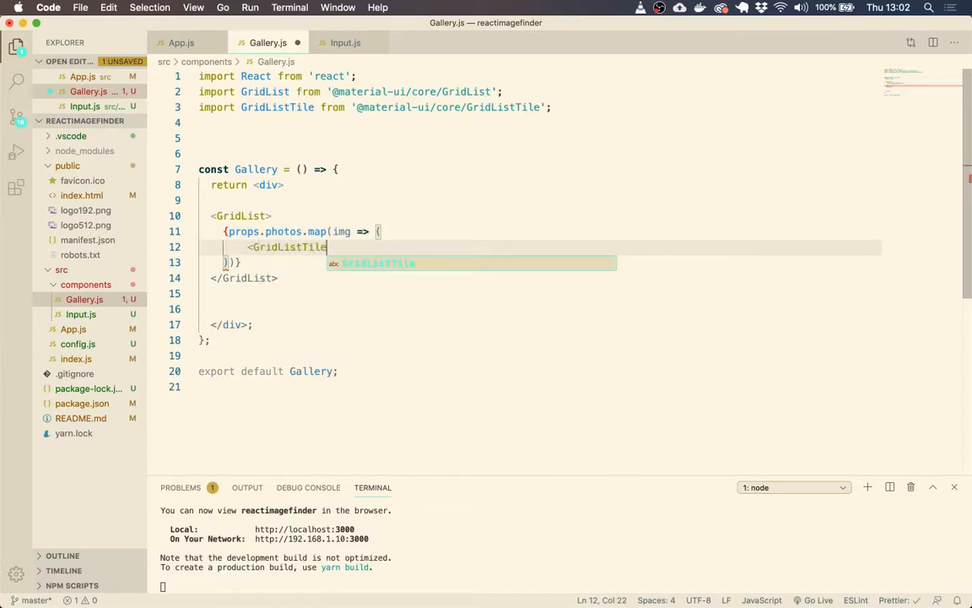
type("/>")
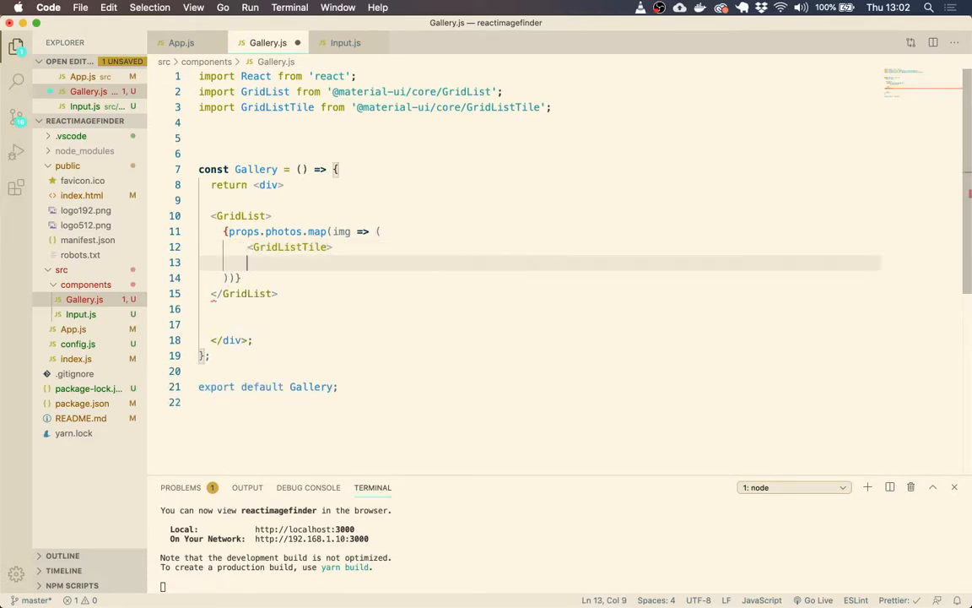
type("</GridListTile>")
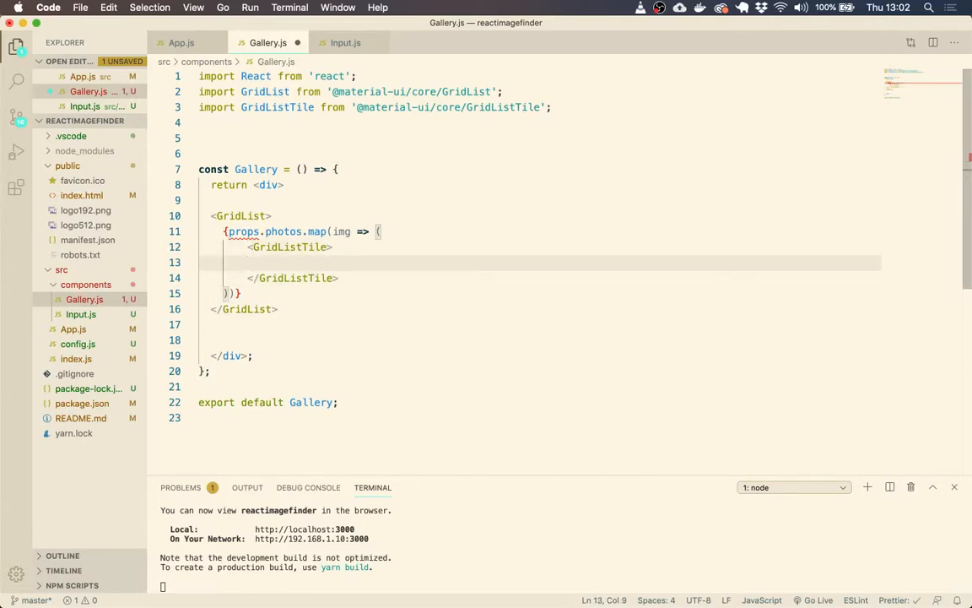
type("<img src=\"\" alt=\"\" />")
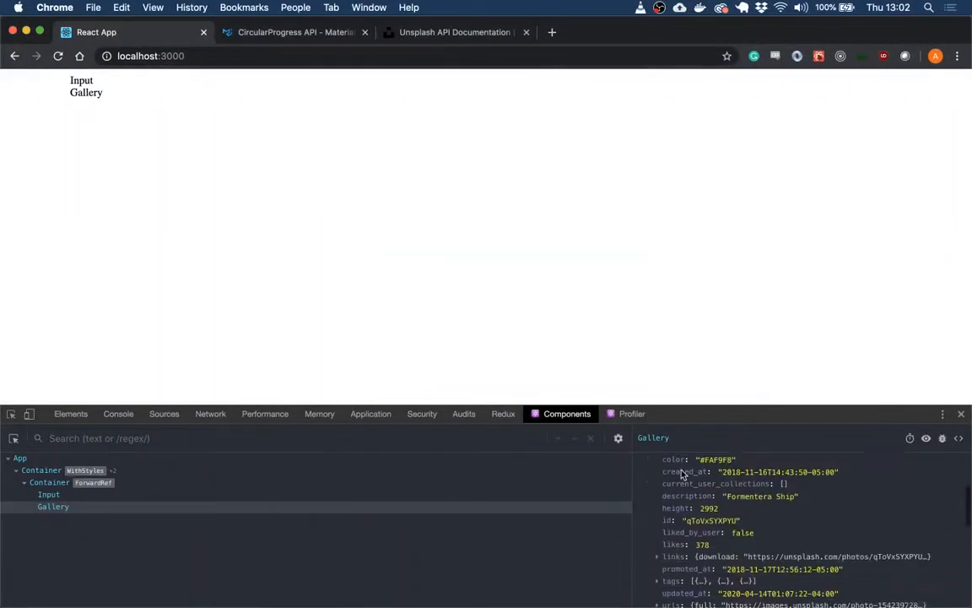
Scroll Gallery's photos prop in React DevTools and expand a photo's urls entry
scroll("down", 3)
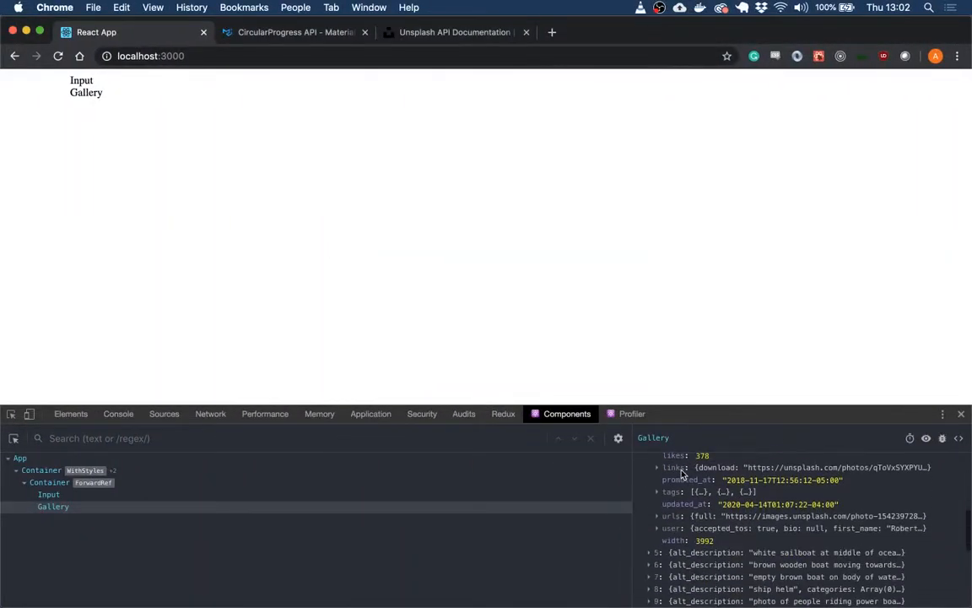
left_click(657, 515)
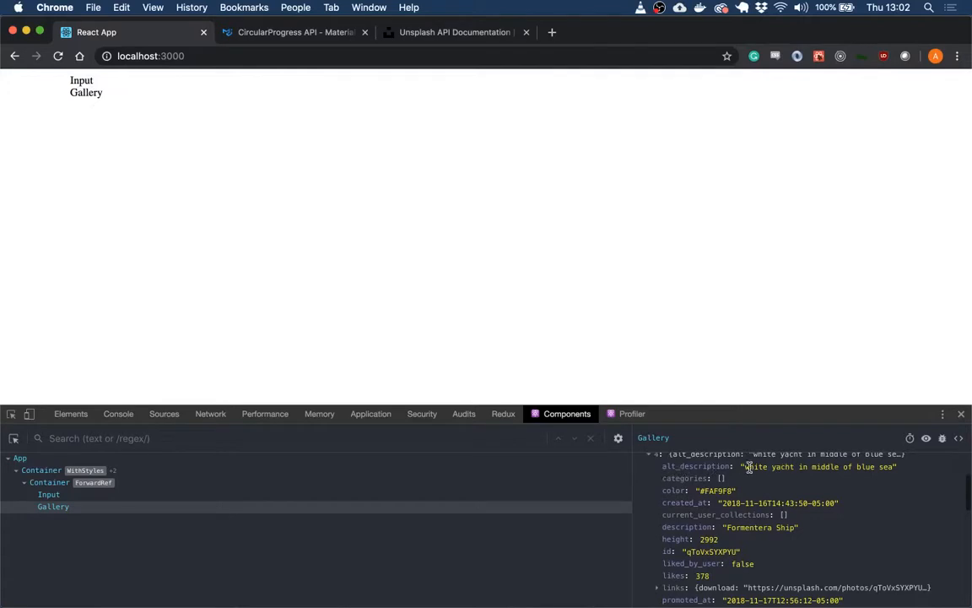
scroll("down", 3)
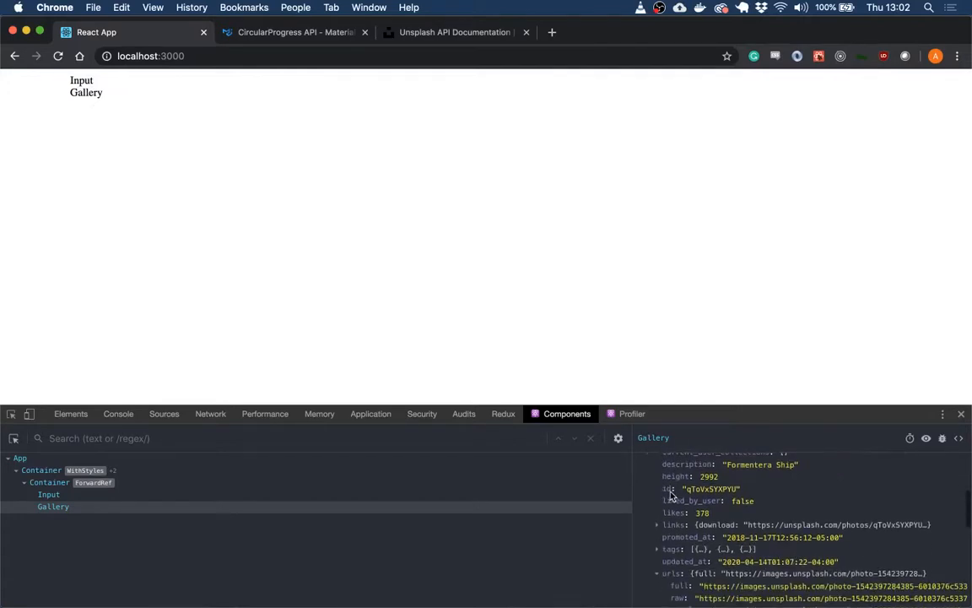
scroll("down", 3)
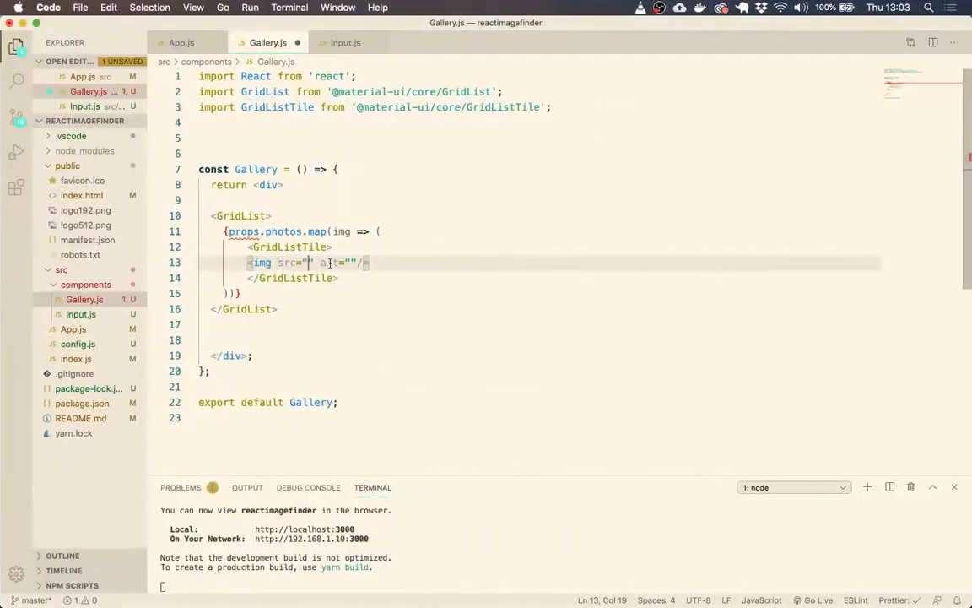
Set each img's src to {img.urls.regular} and alt to {img.alt_descritpion}
type("{img.urls.regular")
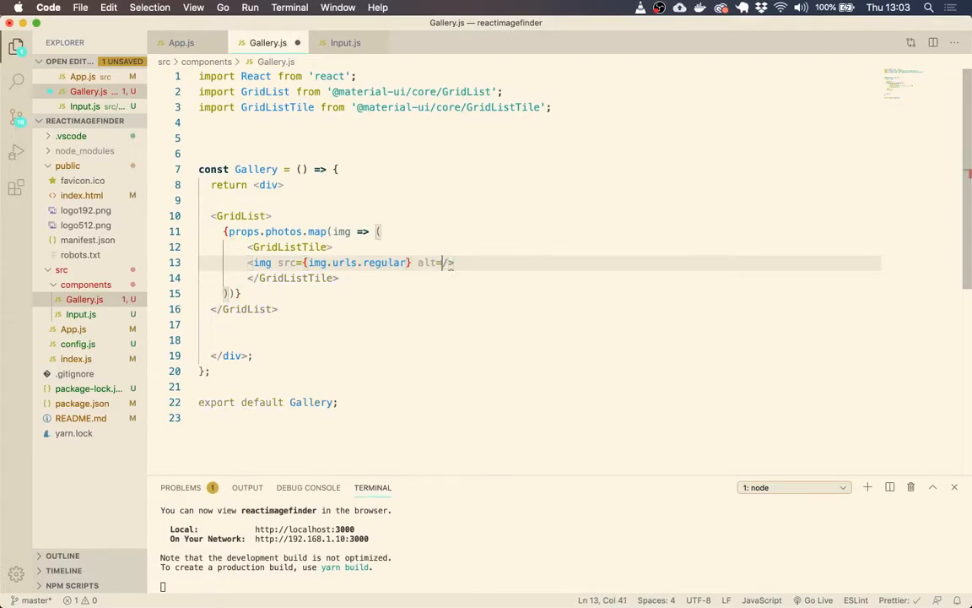
type("{img.de")
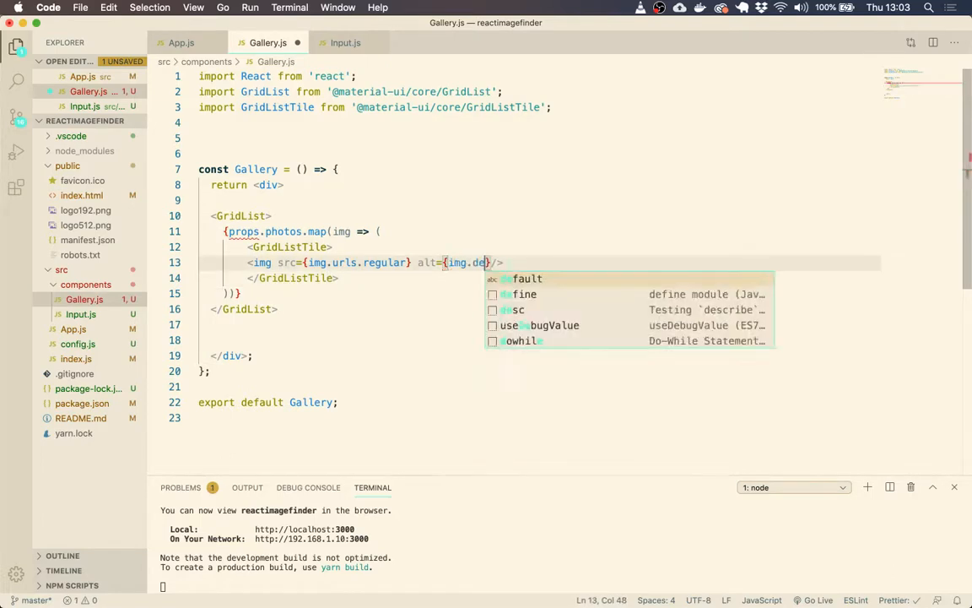
type("scr")
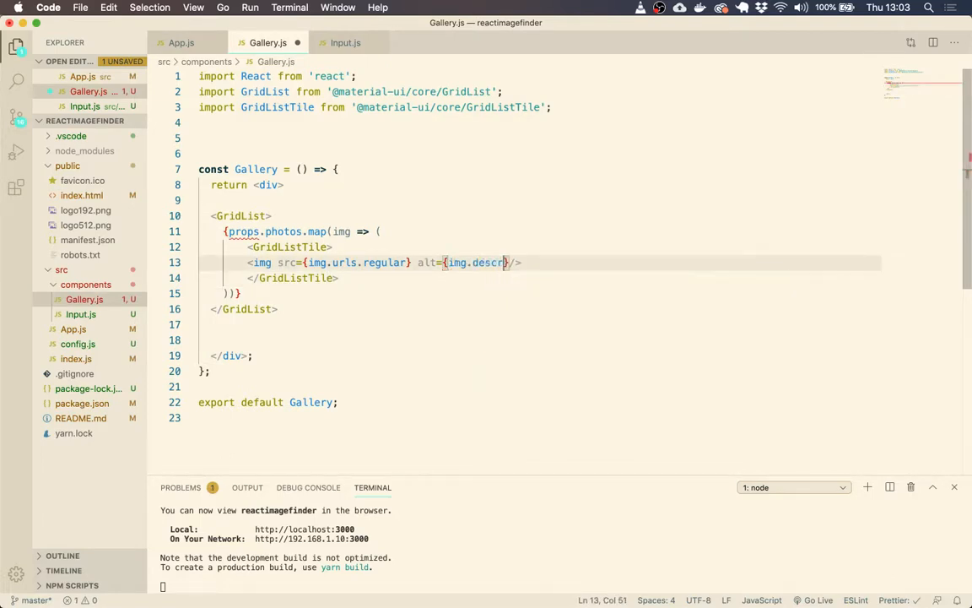
key("Backspace")
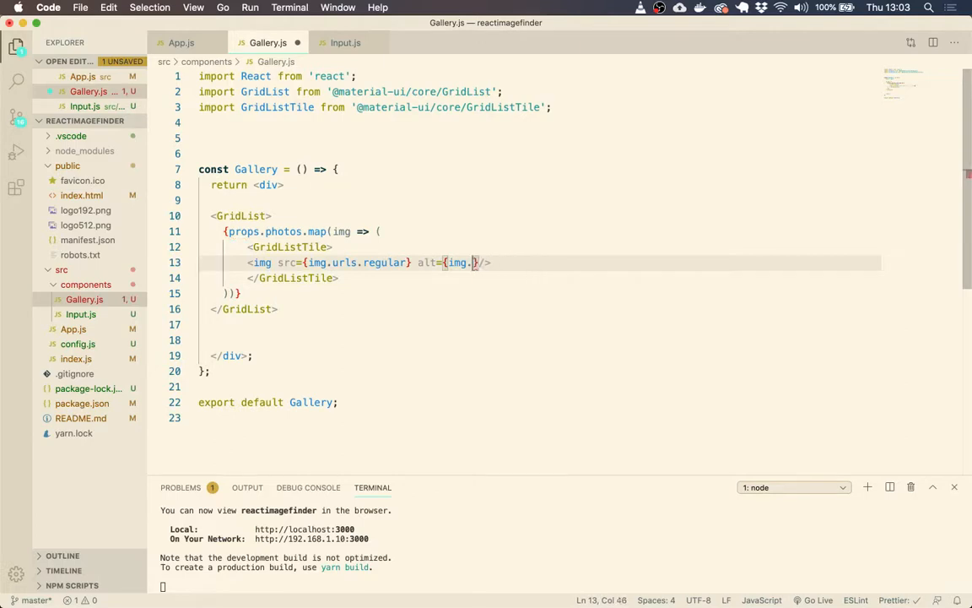
type("alt_descritpion")
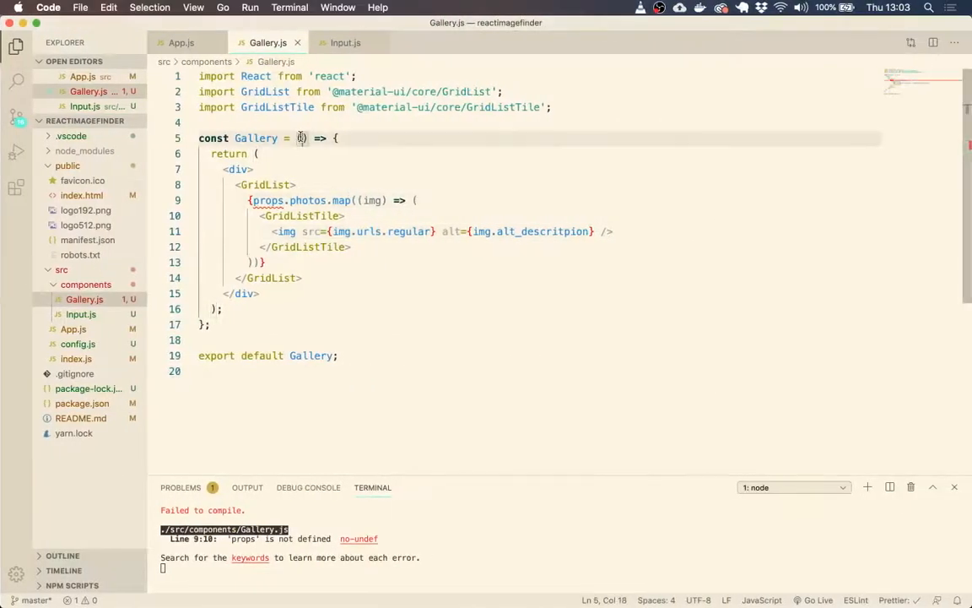
Add props as Gallery's parameter and scroll through the rendered photo grid
type("props")
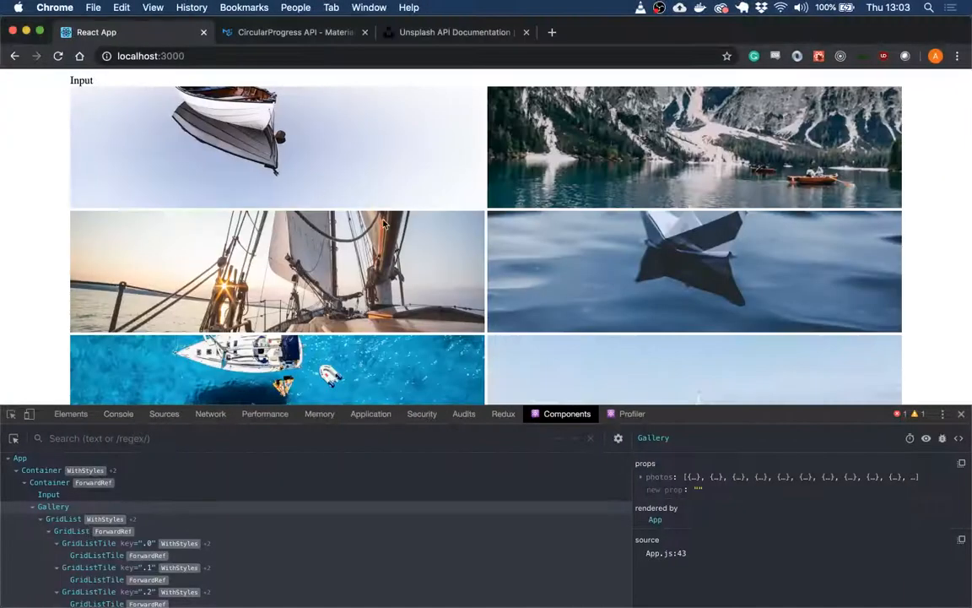
scroll("down", 3)
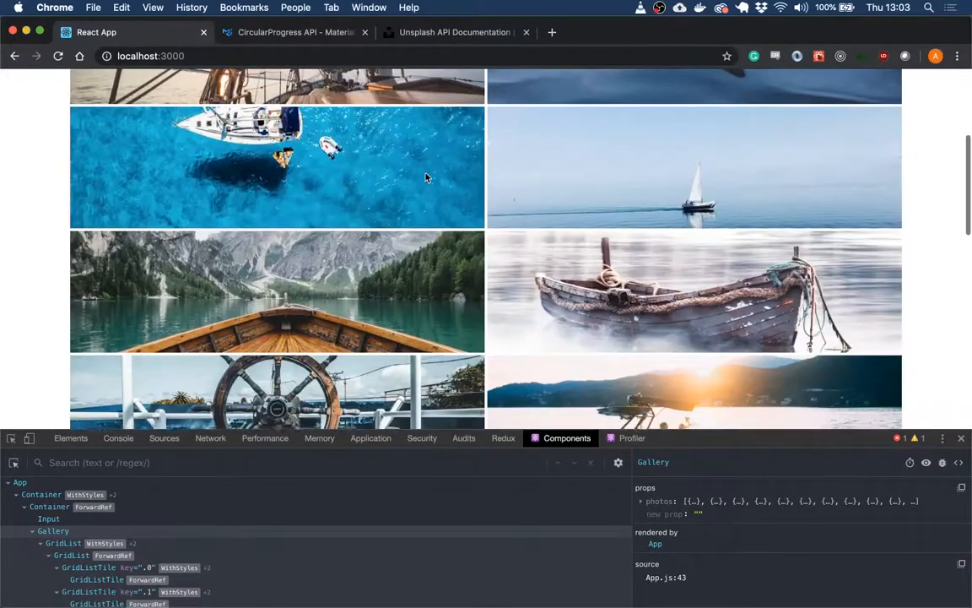
scroll("down", 3)
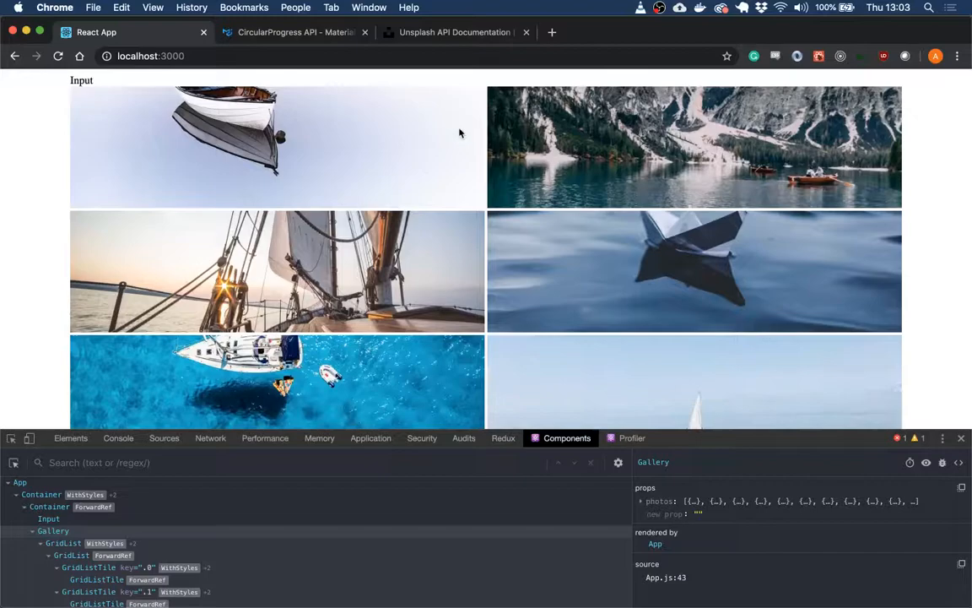
scroll("down", 3)
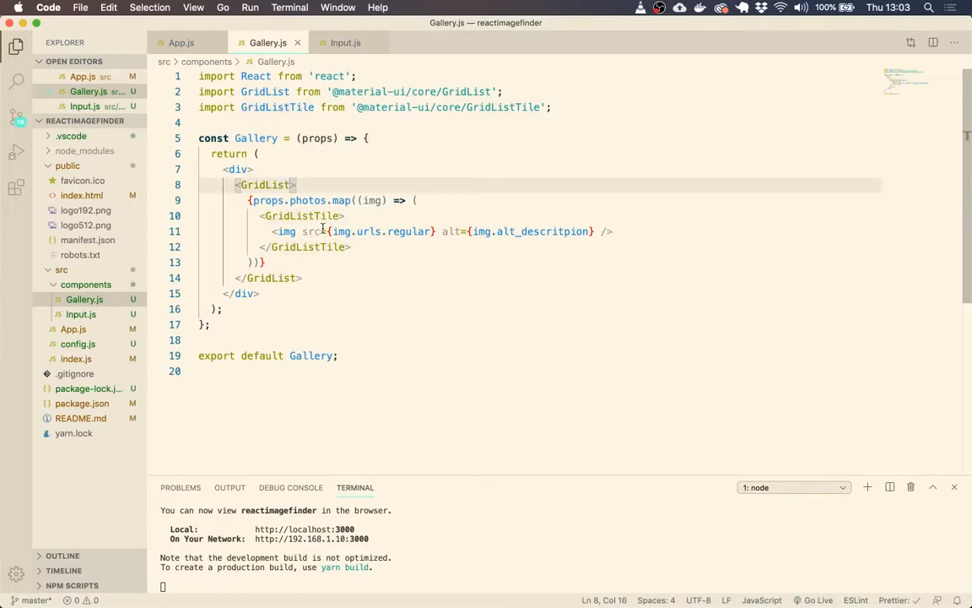
Add cellHeight={400} to GridList, then change the value to 375
type("c")
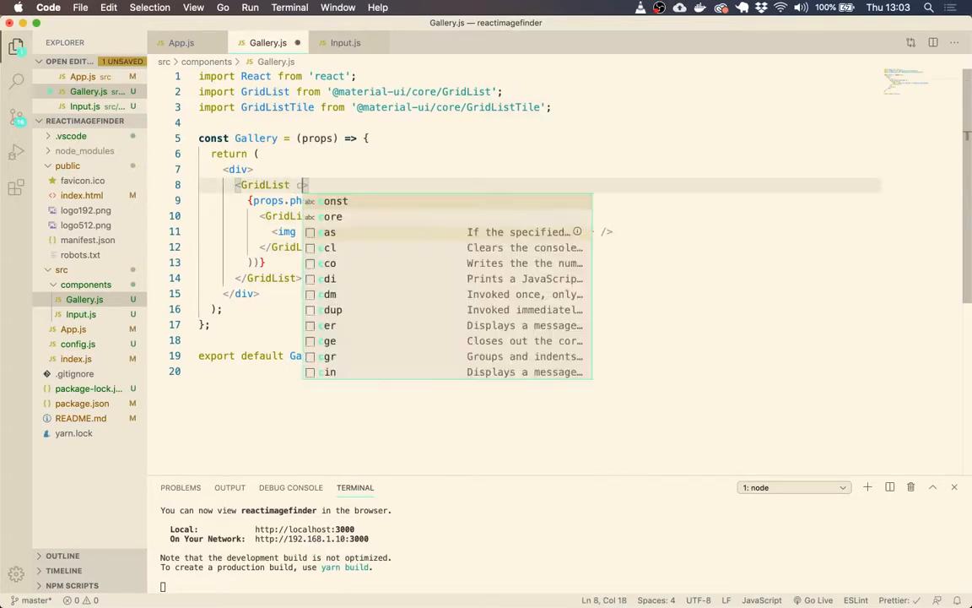
type("cellHeight")
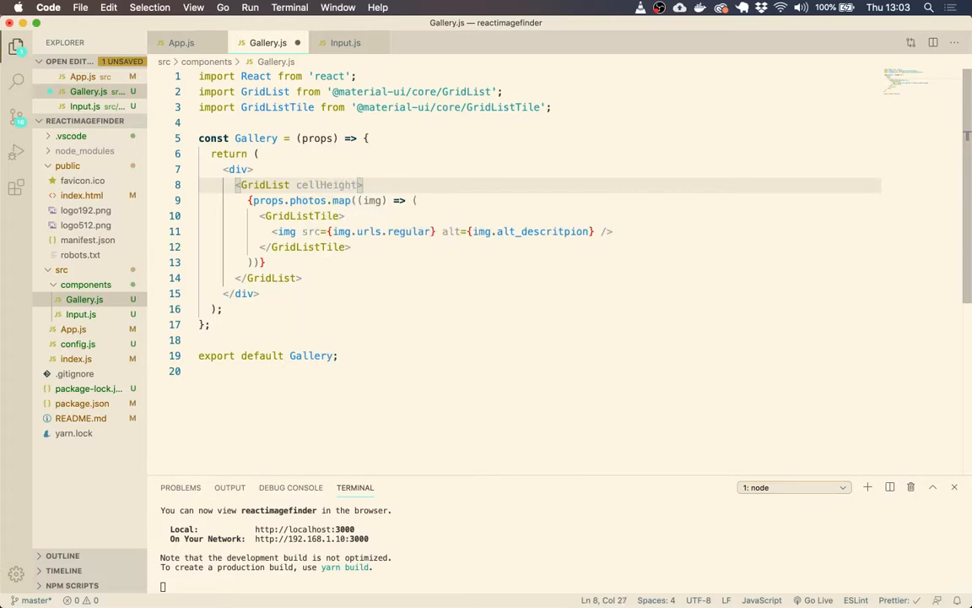
type("={}")
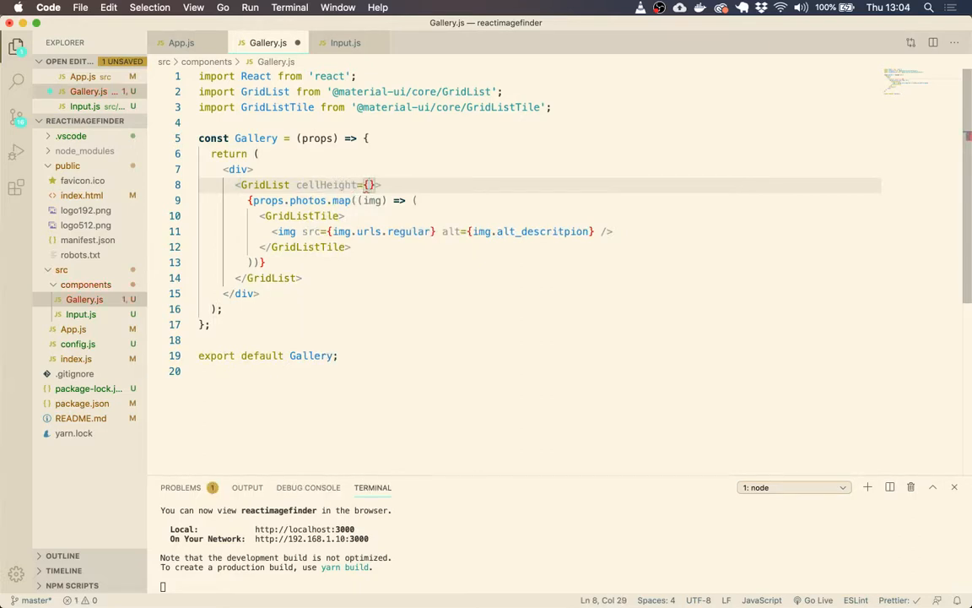
type("400")
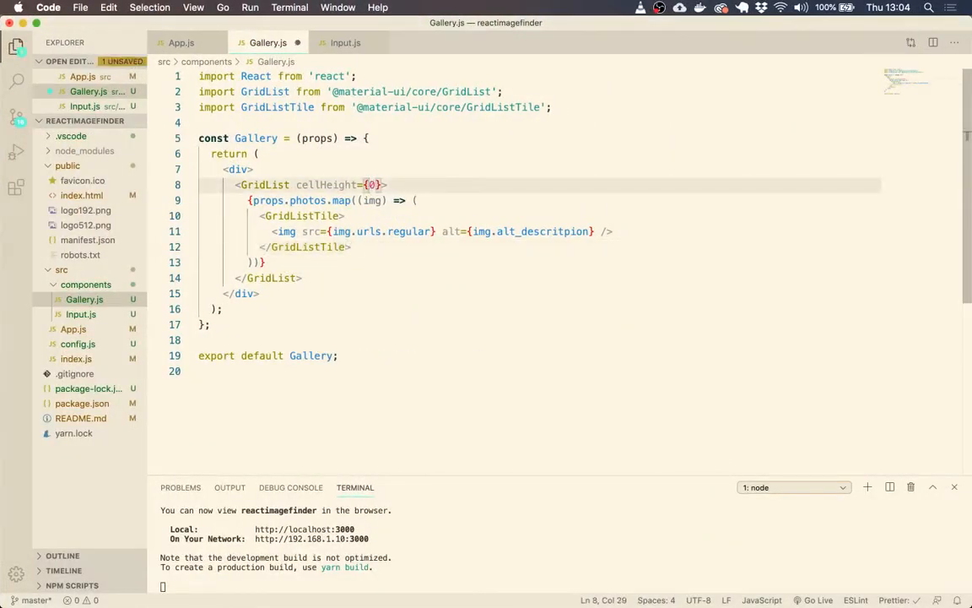
type("3")
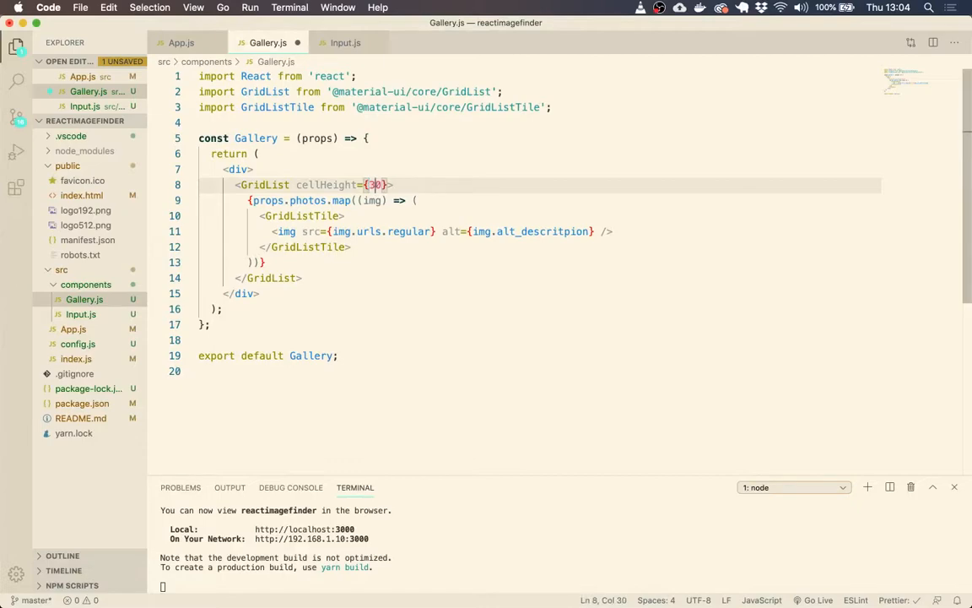
type("75")
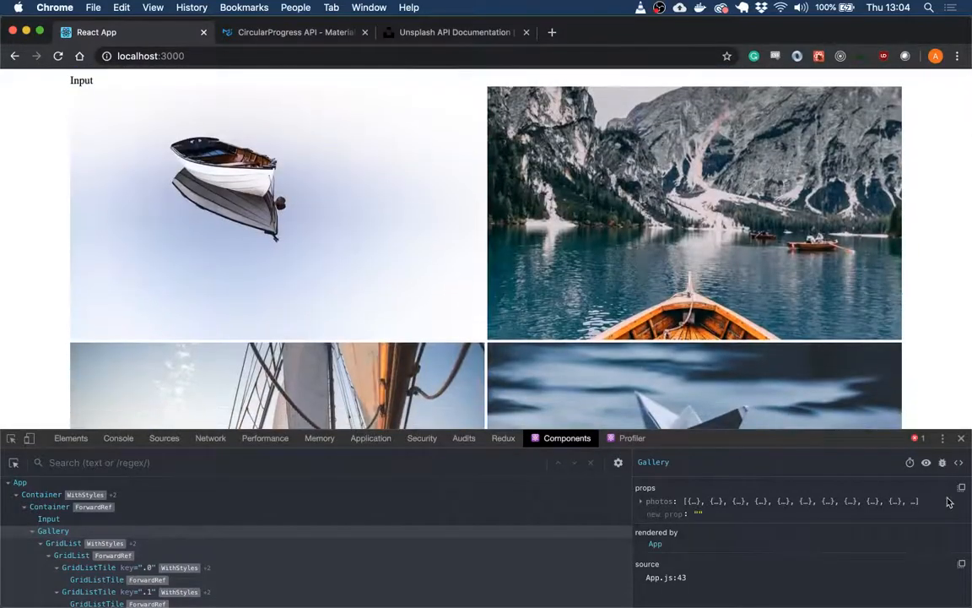
Switch from Chrome back to Gallery.js in Visual Studio Code
left_click(960, 437)
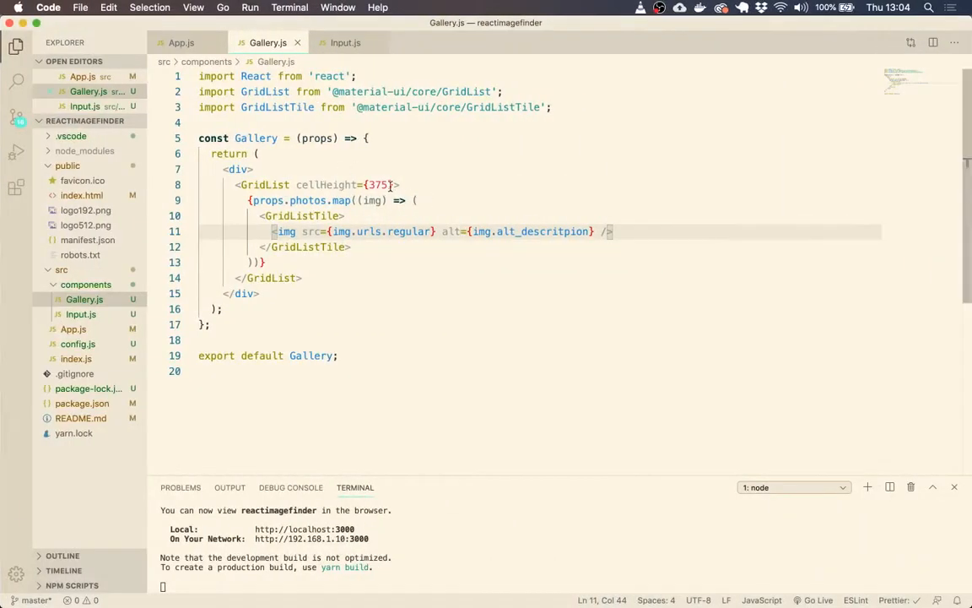
Give GridList a cols value and set each GridListTile's cols to 3
type("cols")
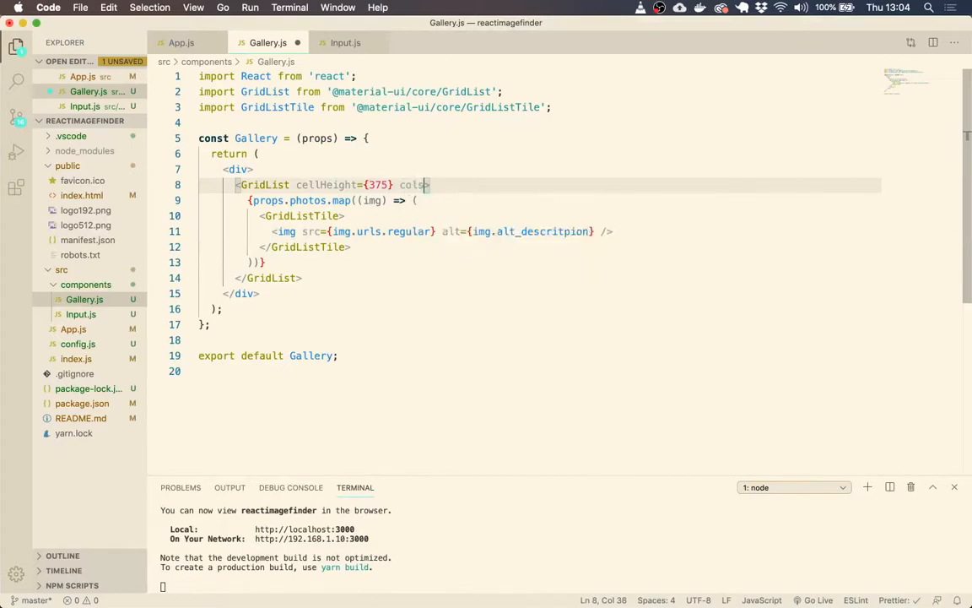
type("={4}")
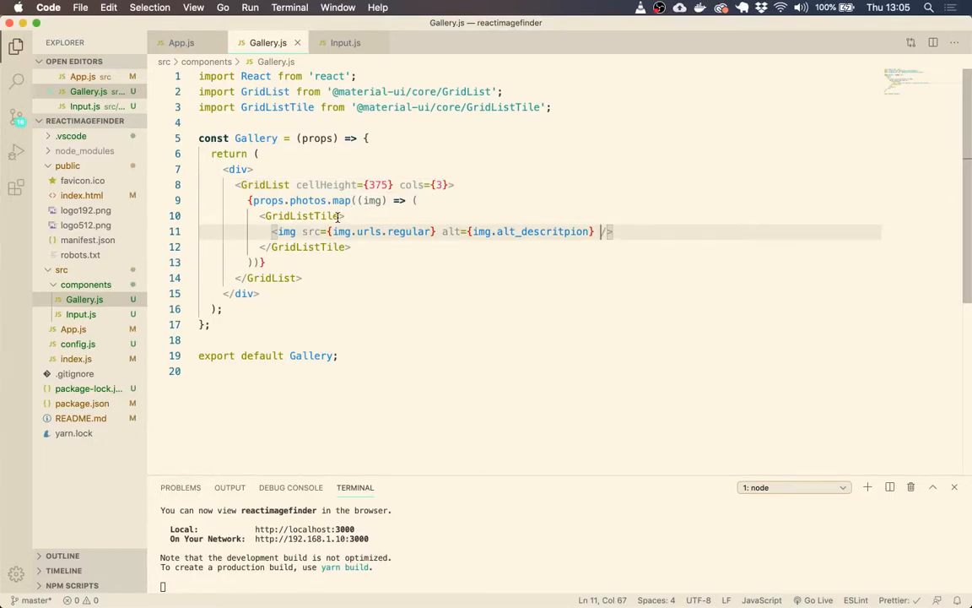
type("cols=")
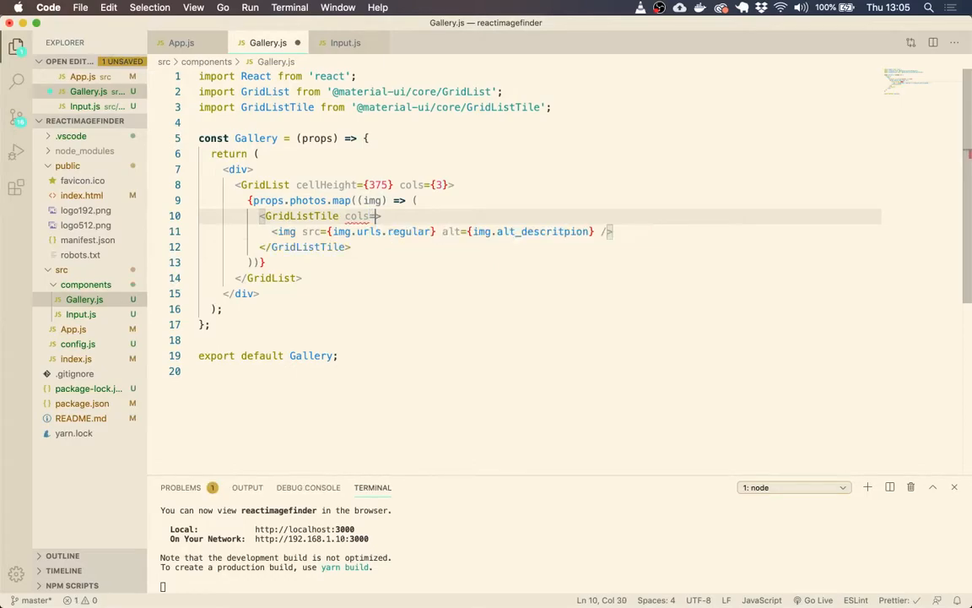
type("{}")
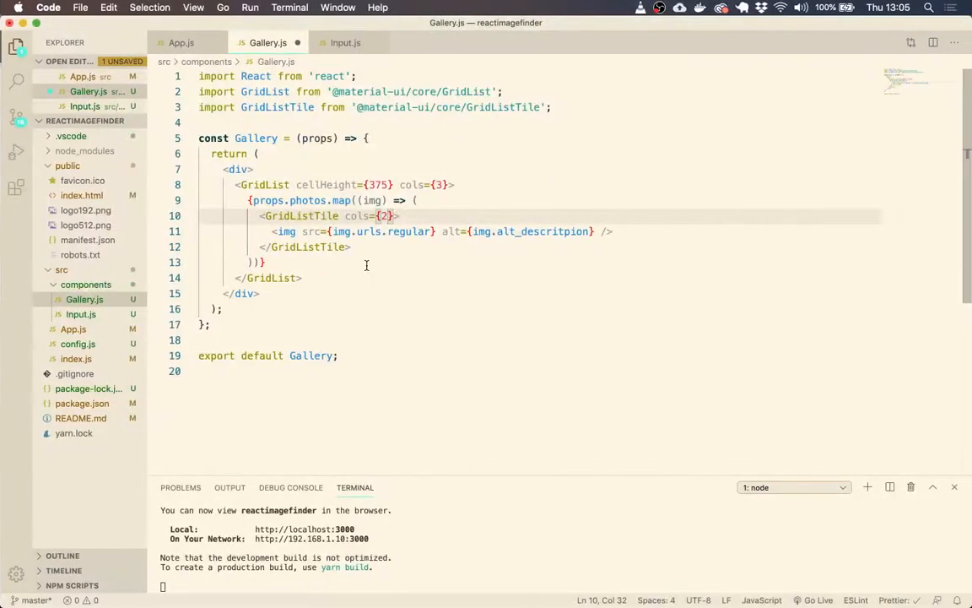
key("Backspace")
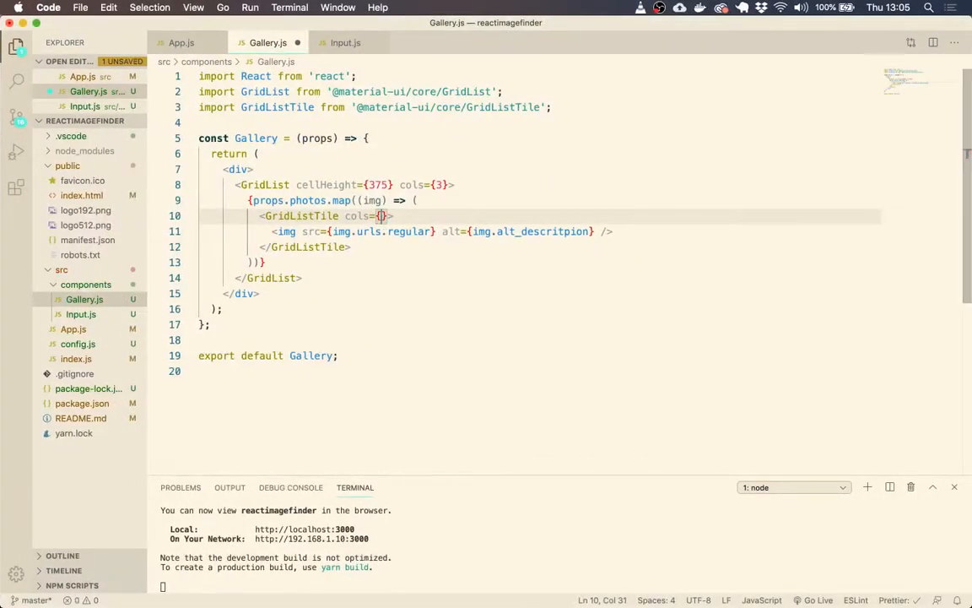
type("3")
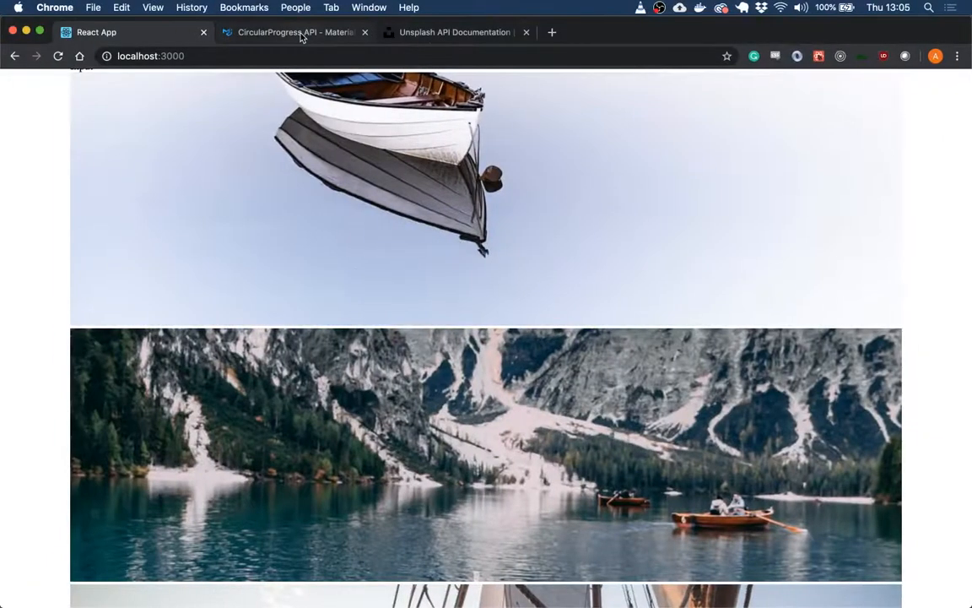
Open Material-UI's Grid List documentation page at the Image-only Grid list example
left_click(295, 32)
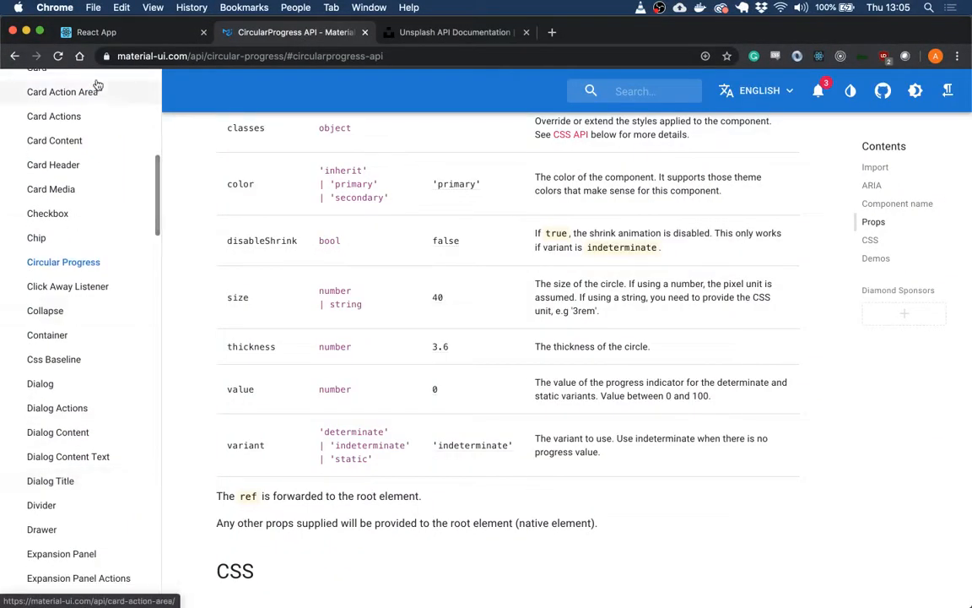
left_click(14, 56)
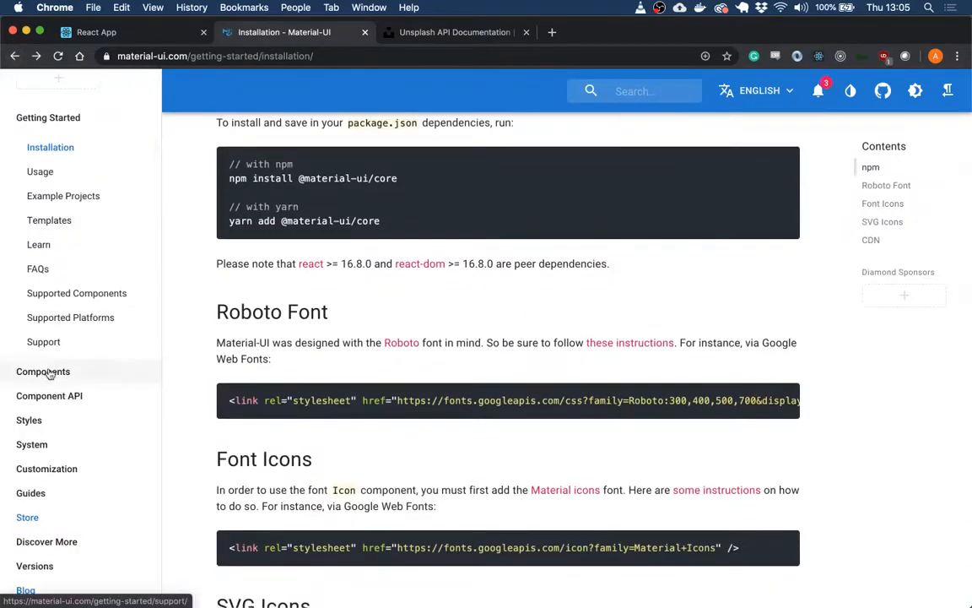
left_click(43, 371)
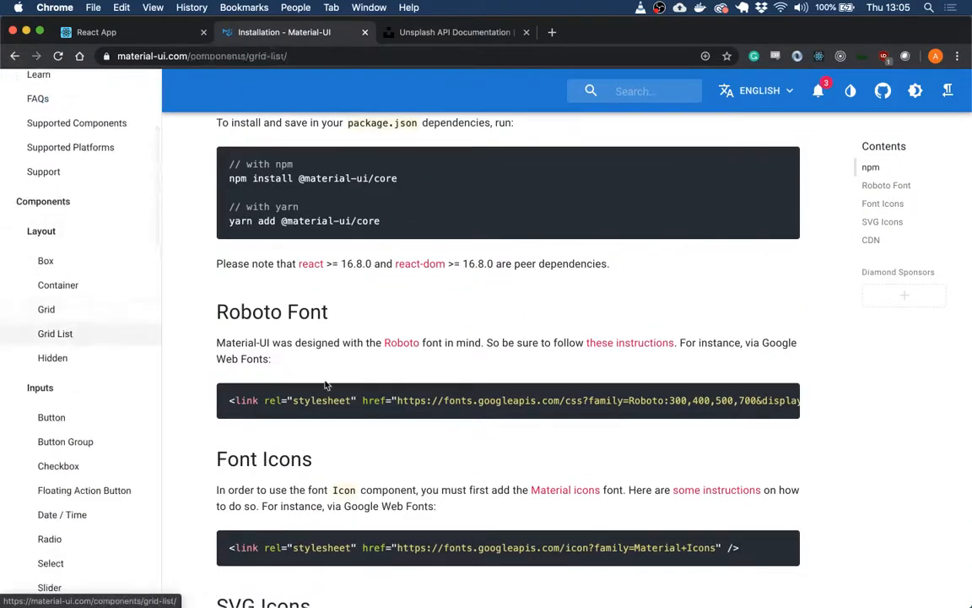
left_click(55, 333)
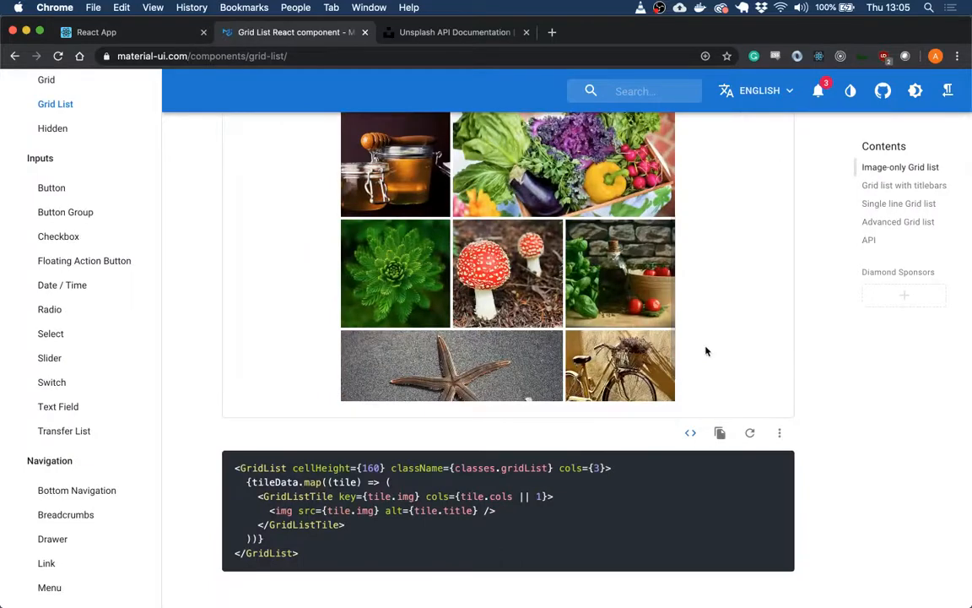
Reveal the image-only example's full source and scroll through it
scroll("down", 3)
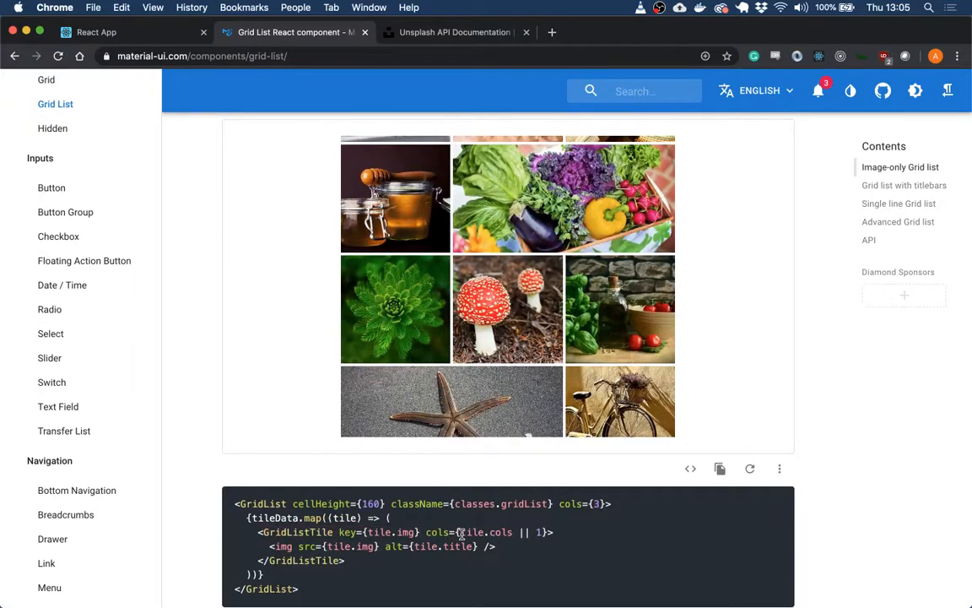
double_click(475, 531)
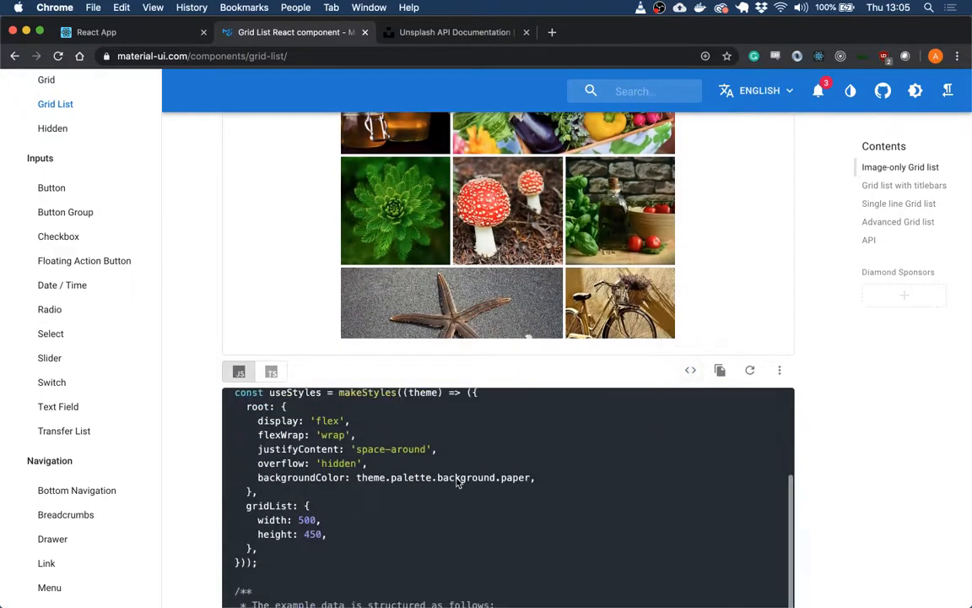
scroll("down", 3)
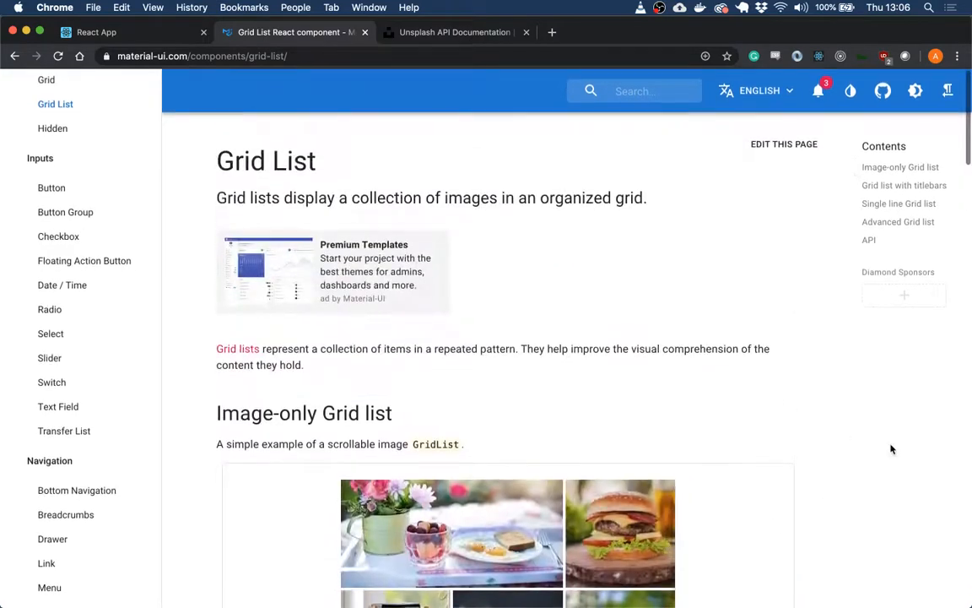
scroll("down", 3)
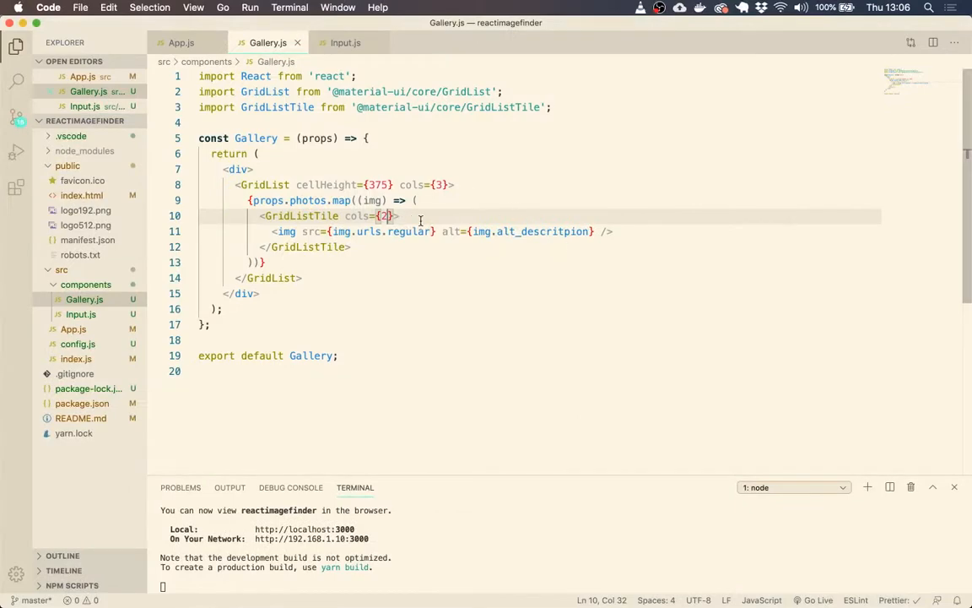
Replace GridListTile's cols={2} with cols={img.width / 1000}
key("Backspace")
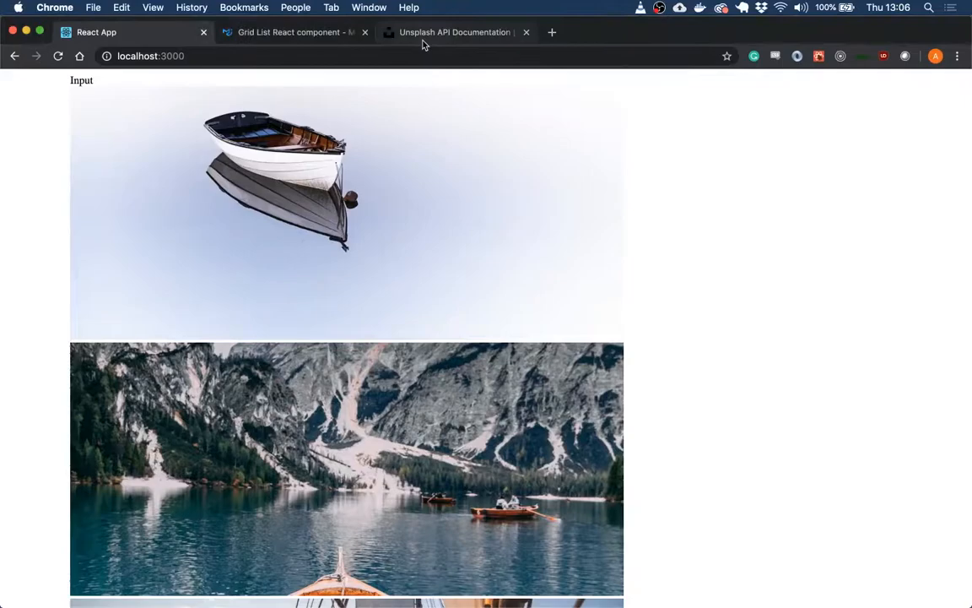
mouse_move(511, 211)
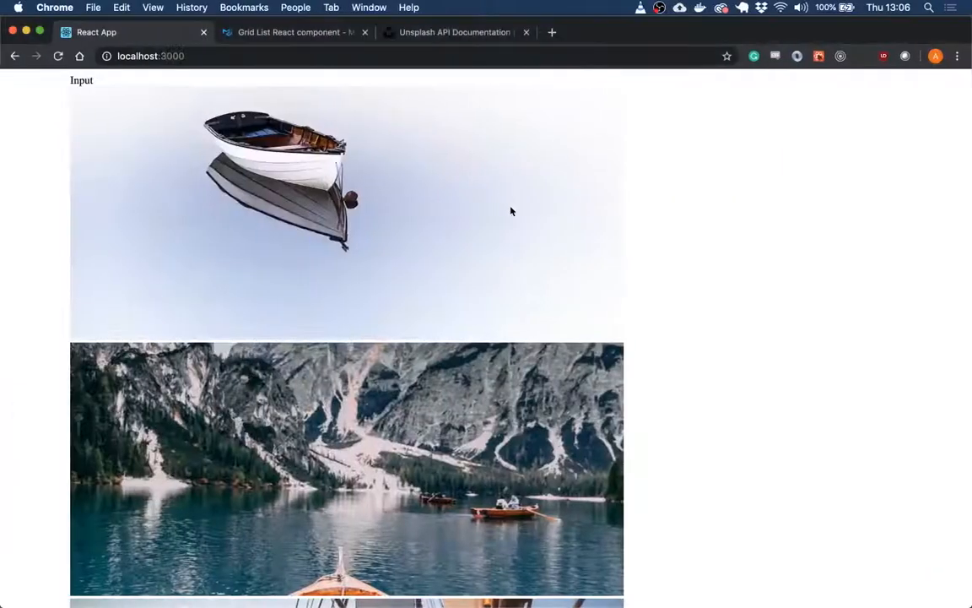
mouse_move(545, 276)
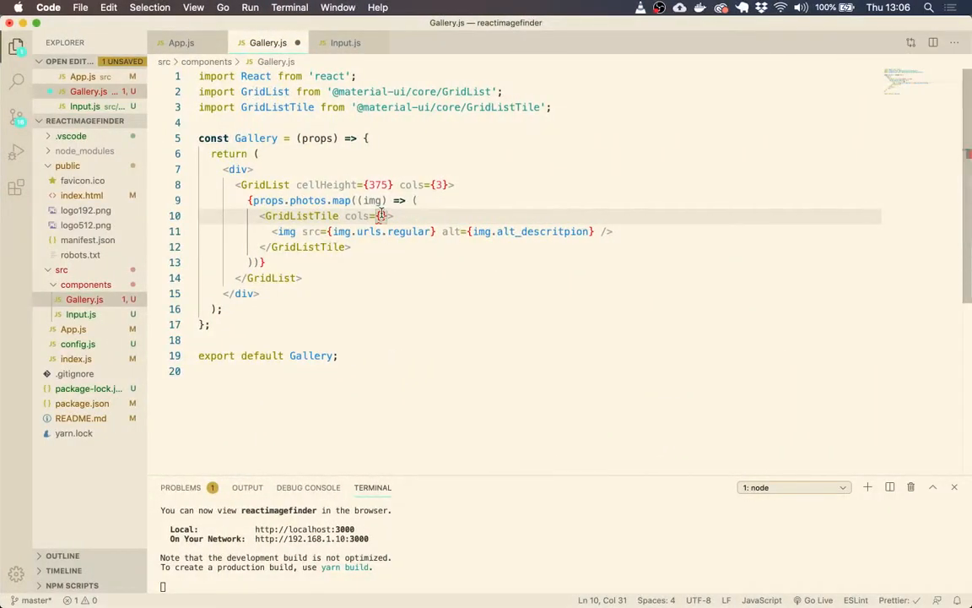
type("img.w")
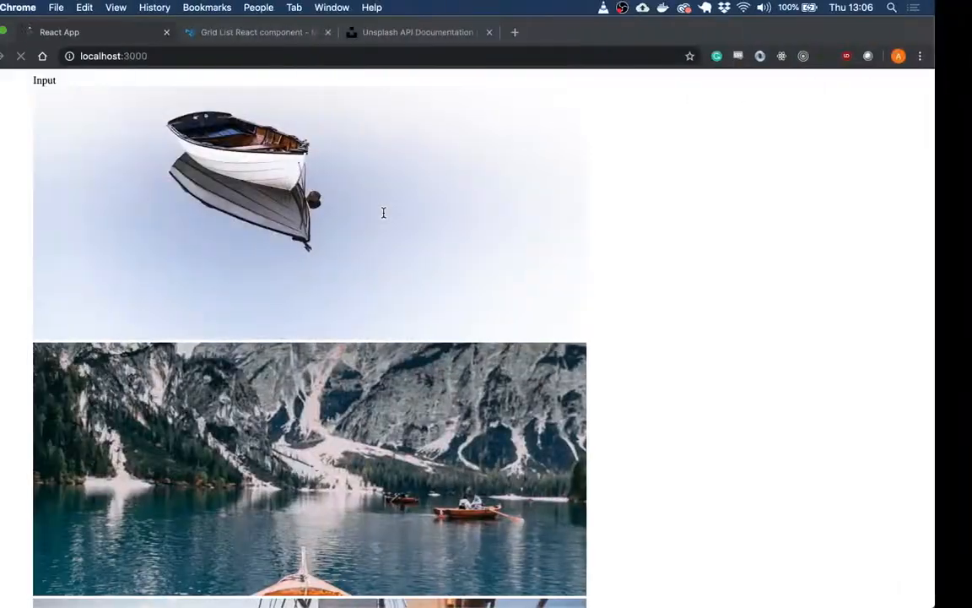
scroll("down", 3)
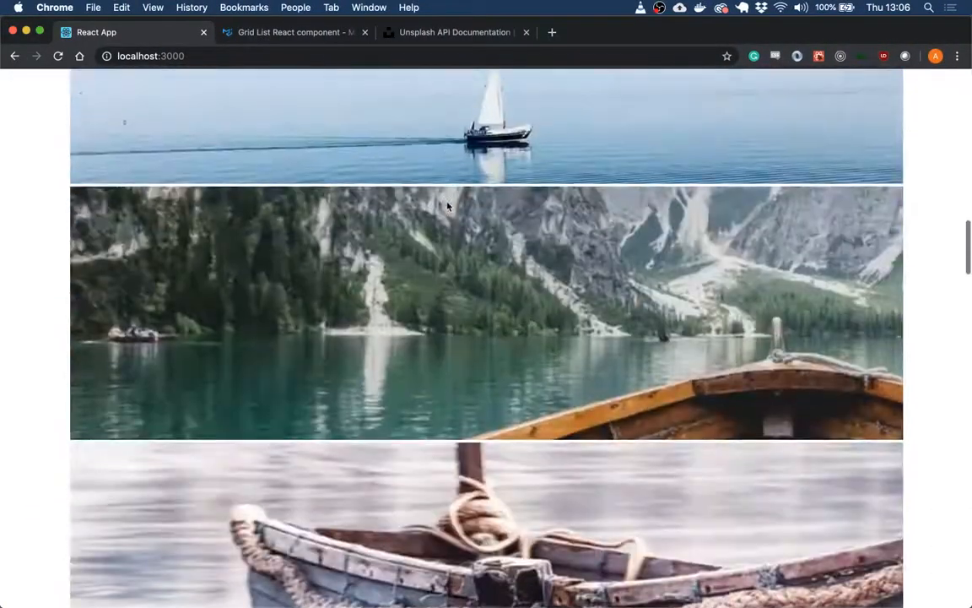
scroll("down", 3)
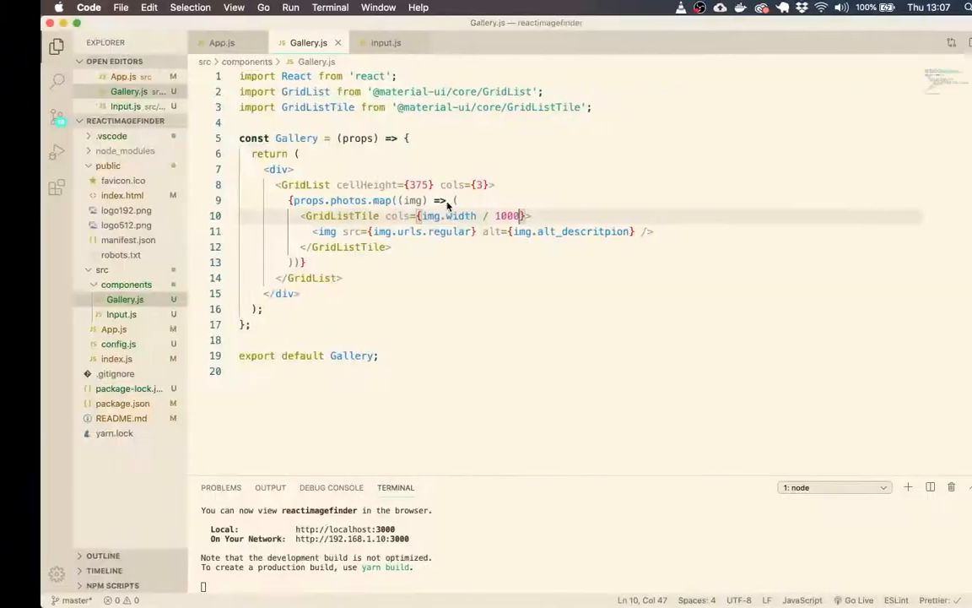
Reload localhost:3000 in Chrome and scroll through the gallery to inspect the varying tile widths
type("1500")
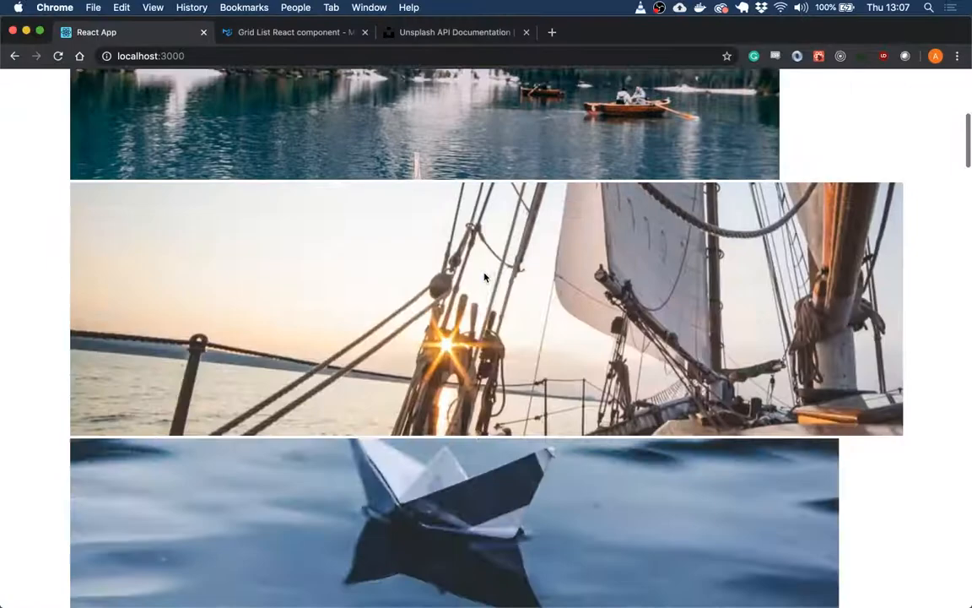
scroll("down", 3)
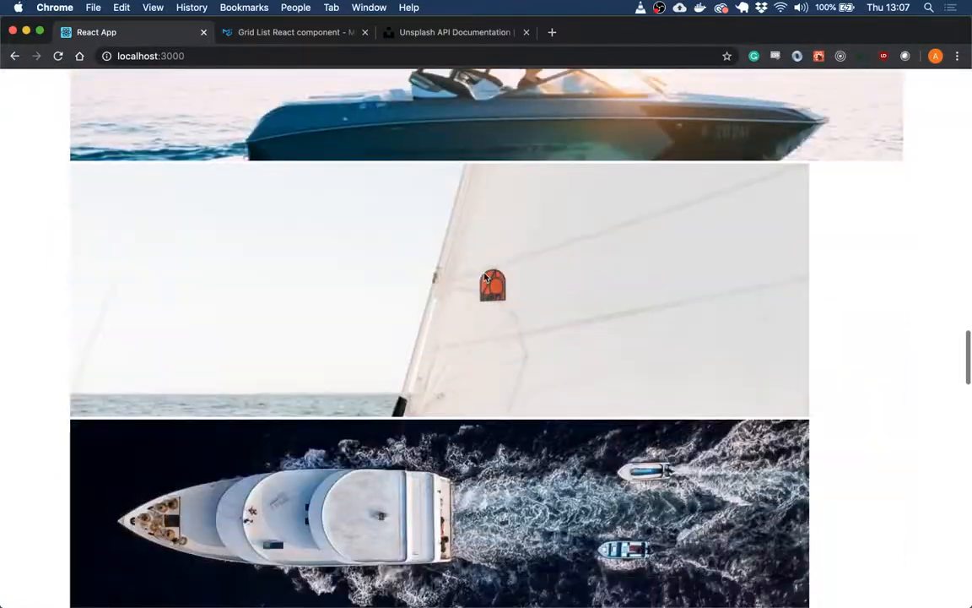
scroll("down", 3)
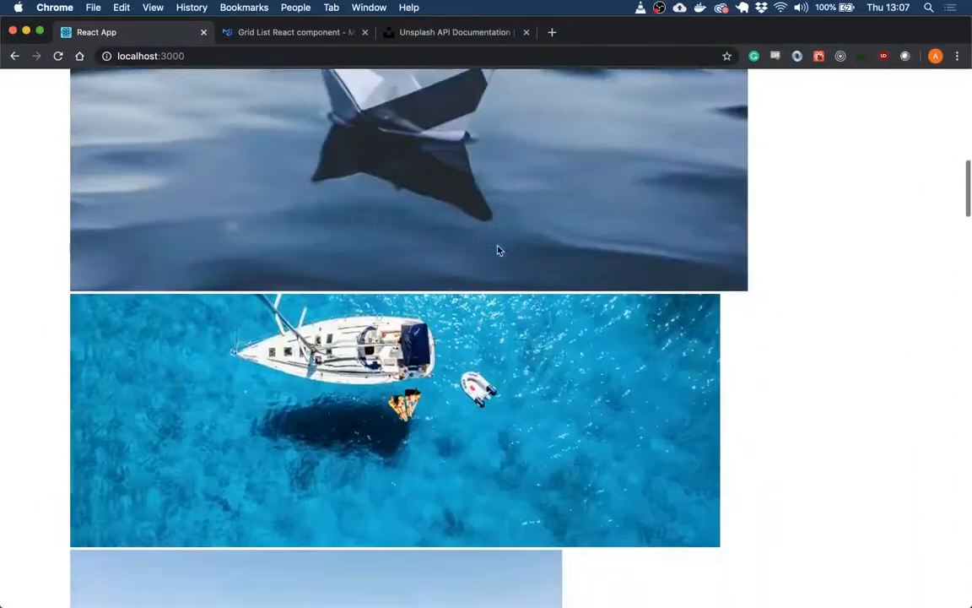
scroll("down", 3)
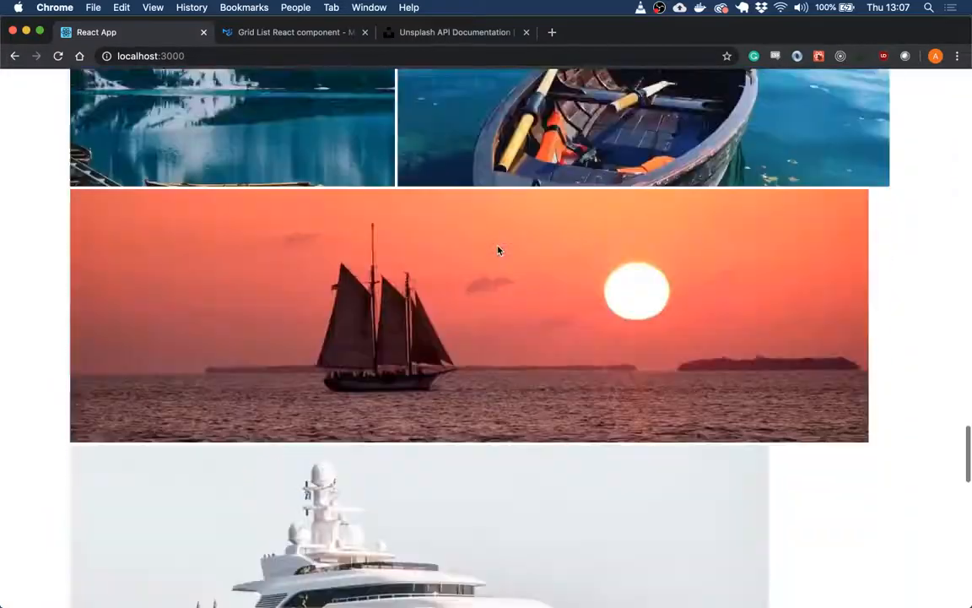
scroll("down", 3)
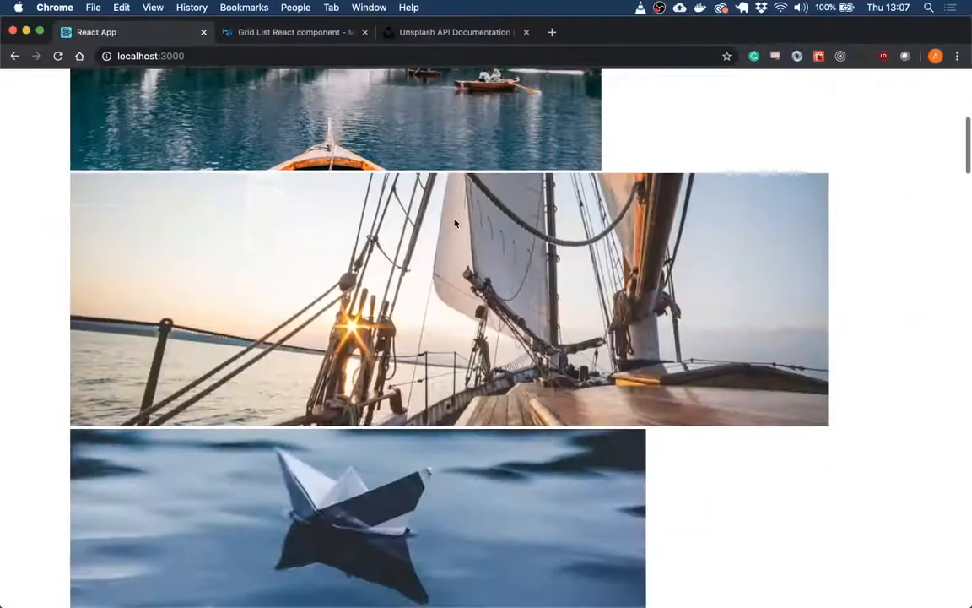
scroll("down", 3)
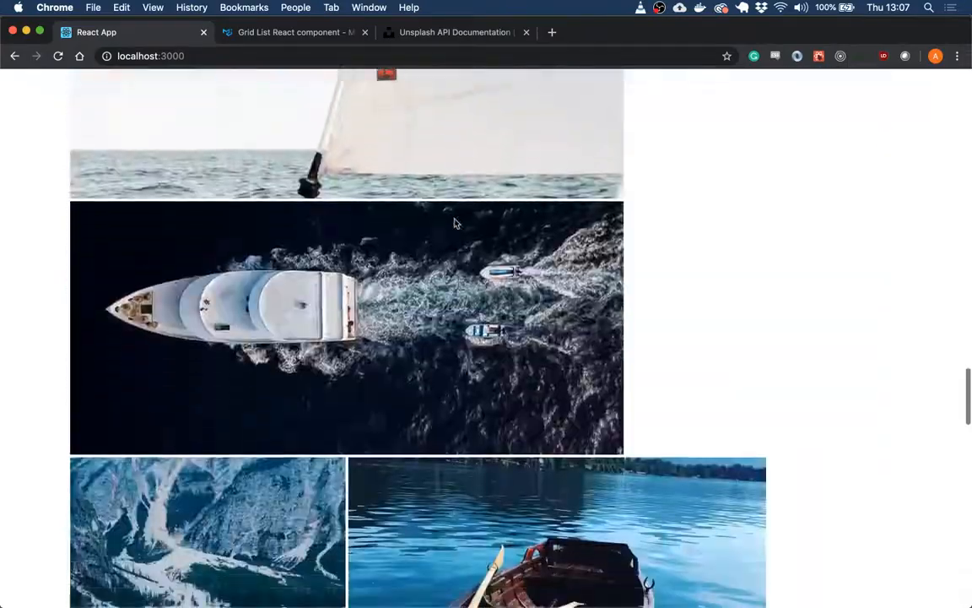
scroll("down", 3)
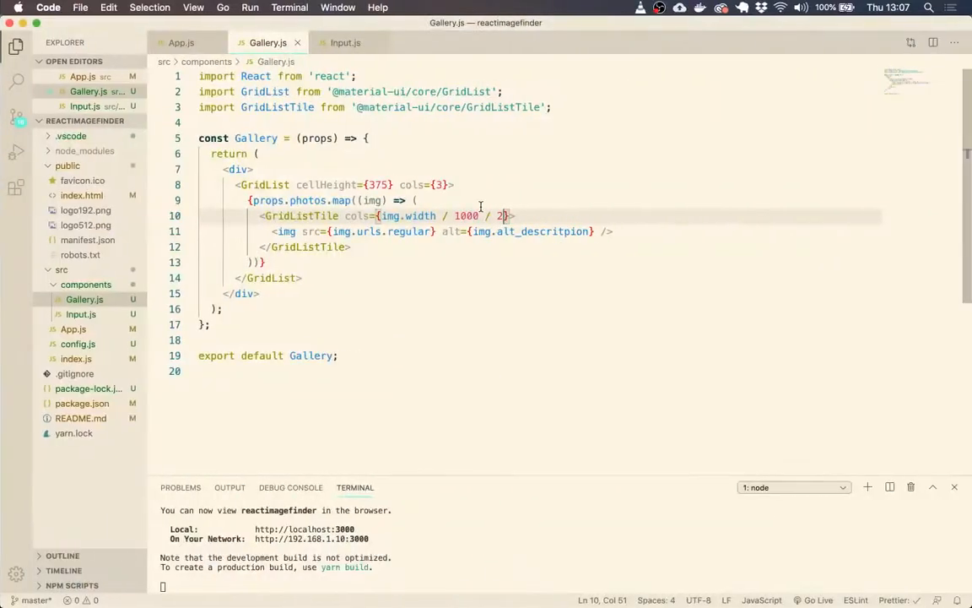
Wrap img.width / 1000 / 2 in parentheses and begin appending .toFixed
left_click_drag(506, 215, 384, 215)
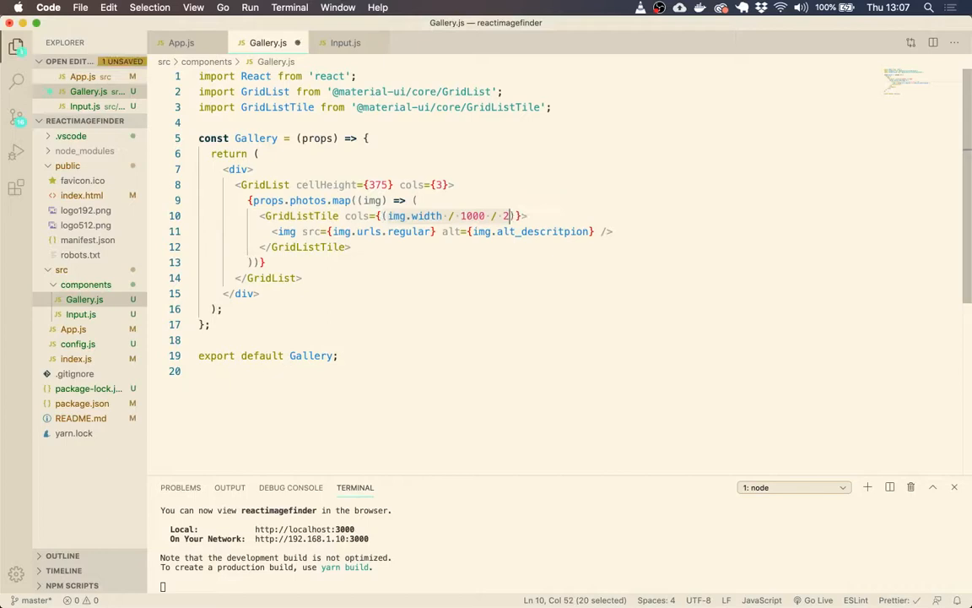
type(".fi")
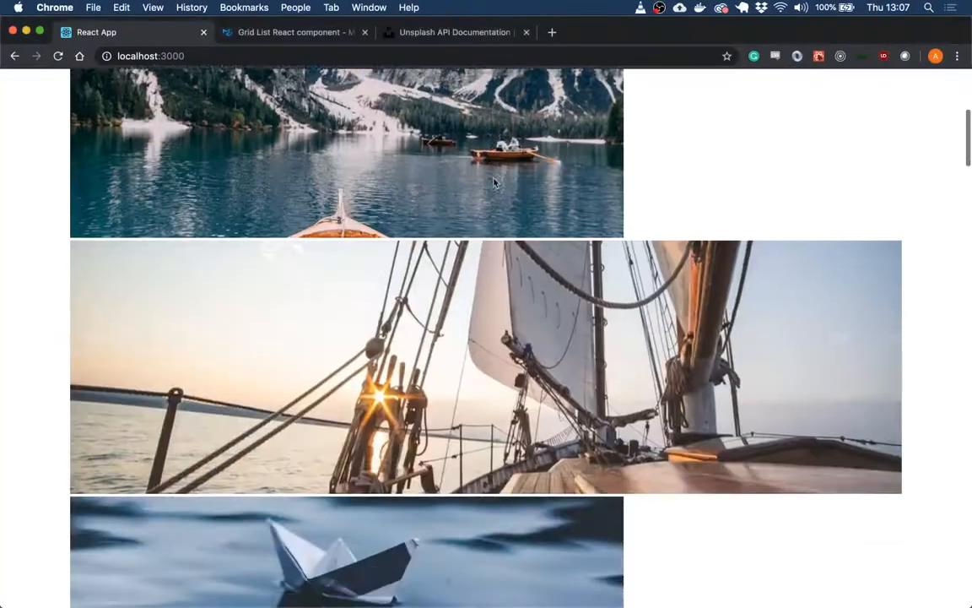
Round the tile cols with toFixed(0), save, and check the single-column layout in Chrome
scroll("down", 3)
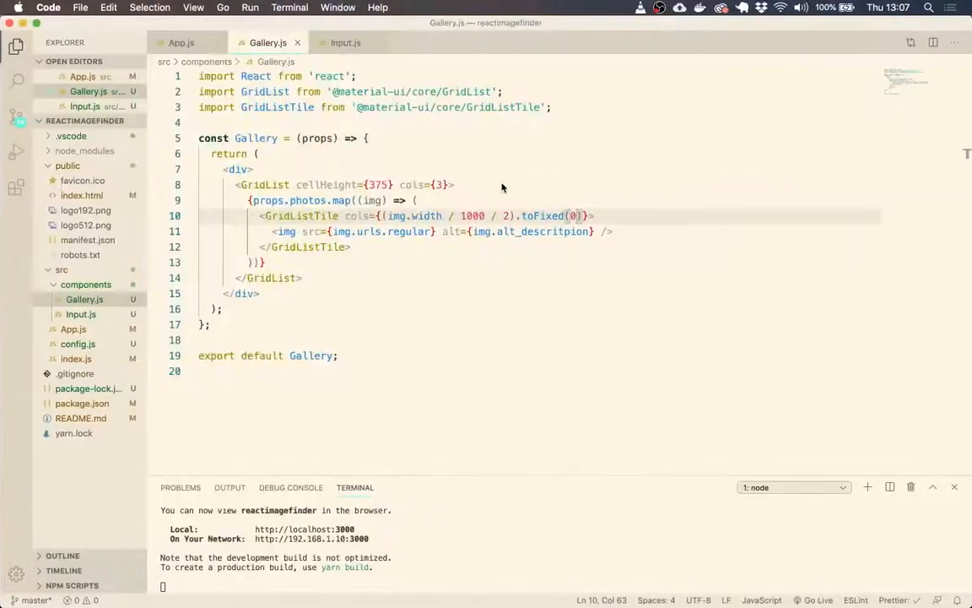
left_click(507, 215)
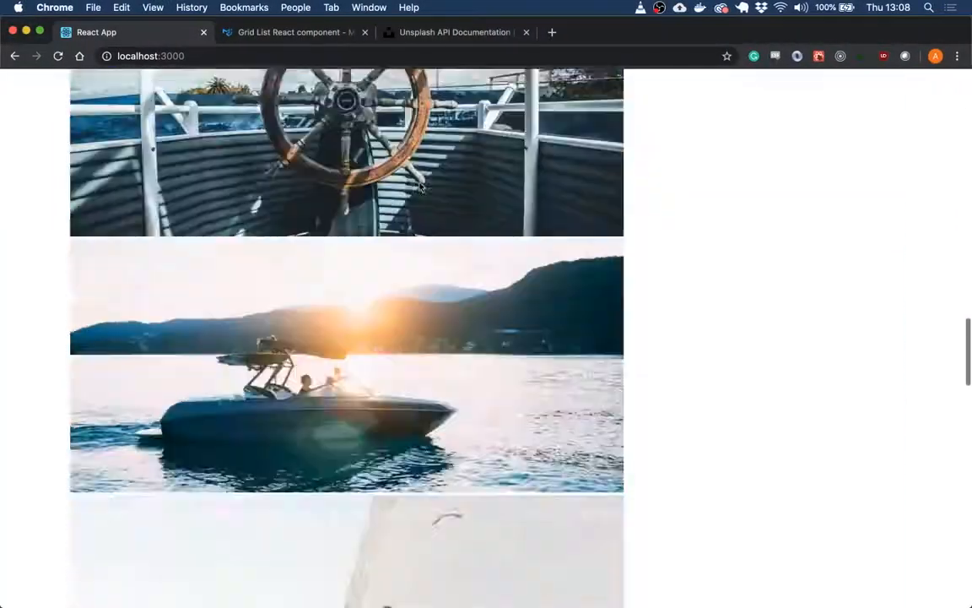
scroll("down", 3)
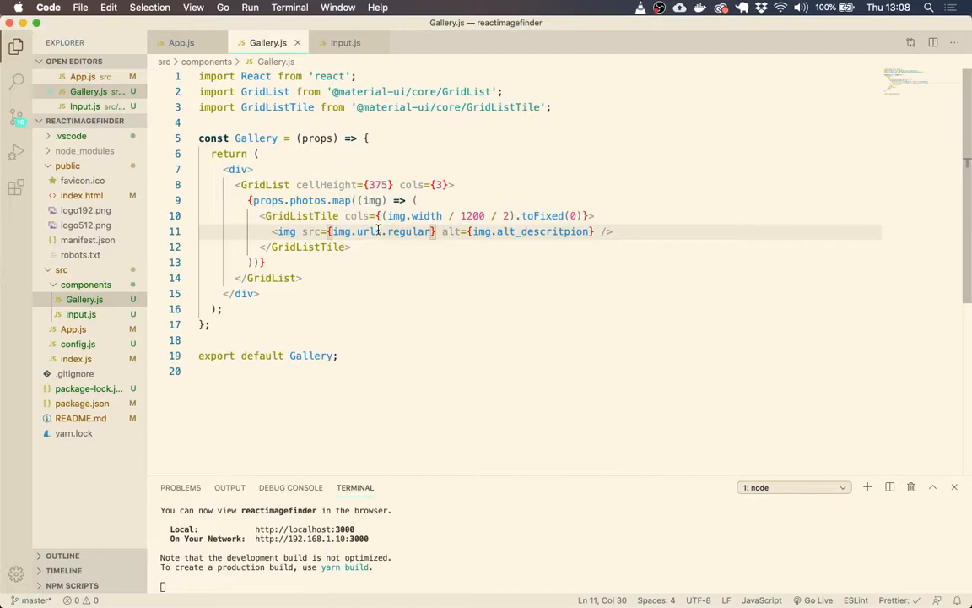
type("s")
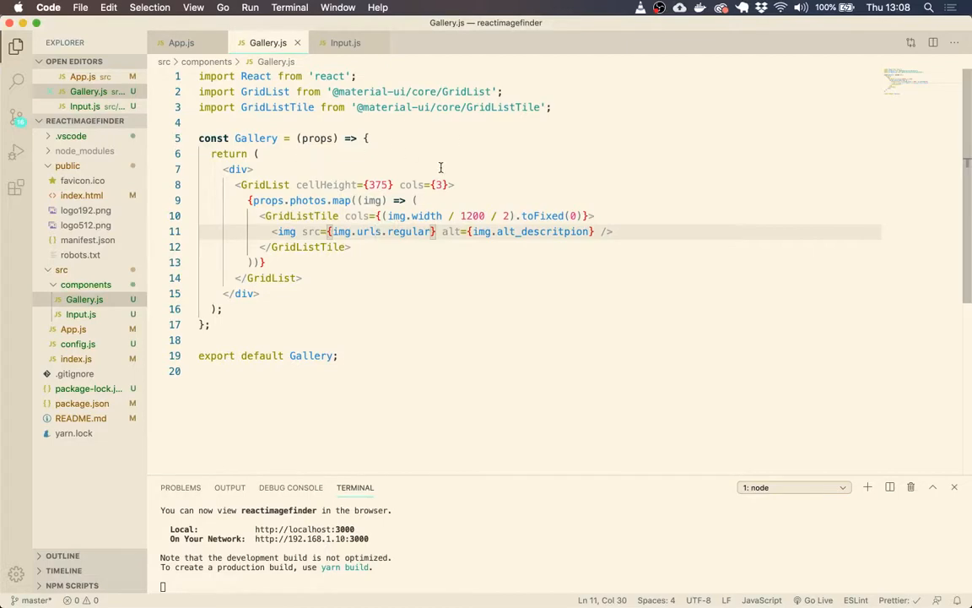
mouse_move(314, 183)
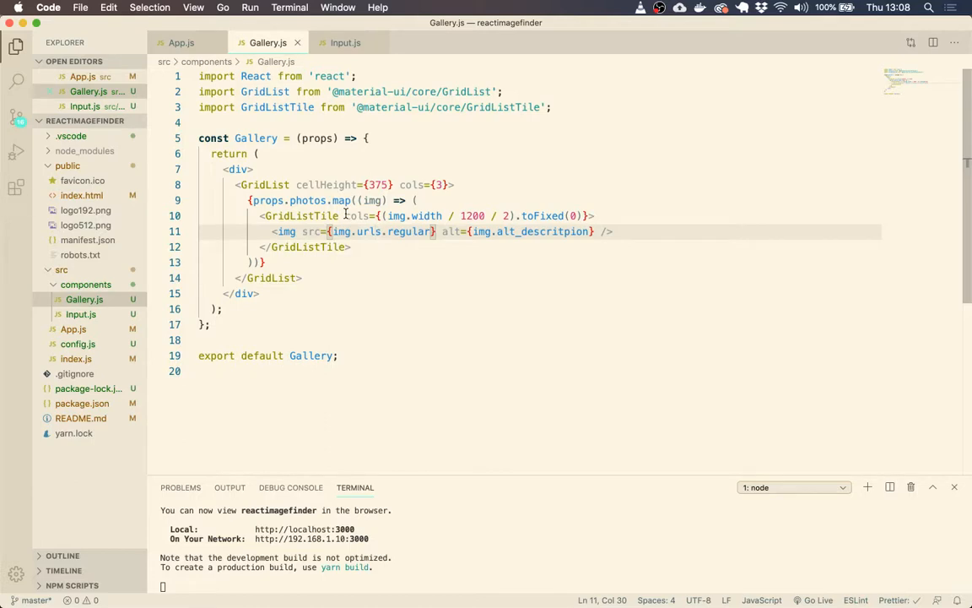
Begin an inline style={{ attribute just before cols on the GridListTile
left_click(371, 215)
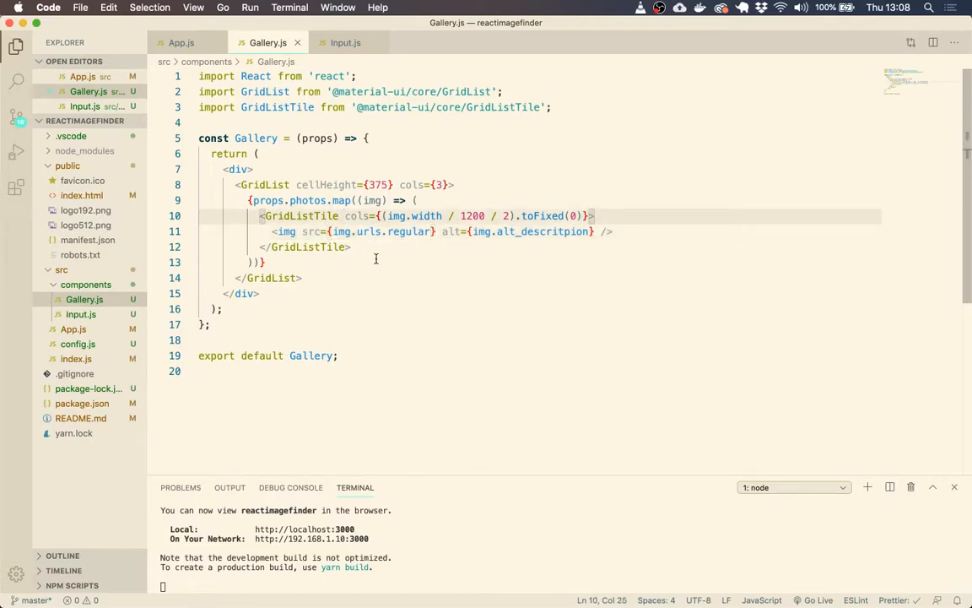
type("style=")
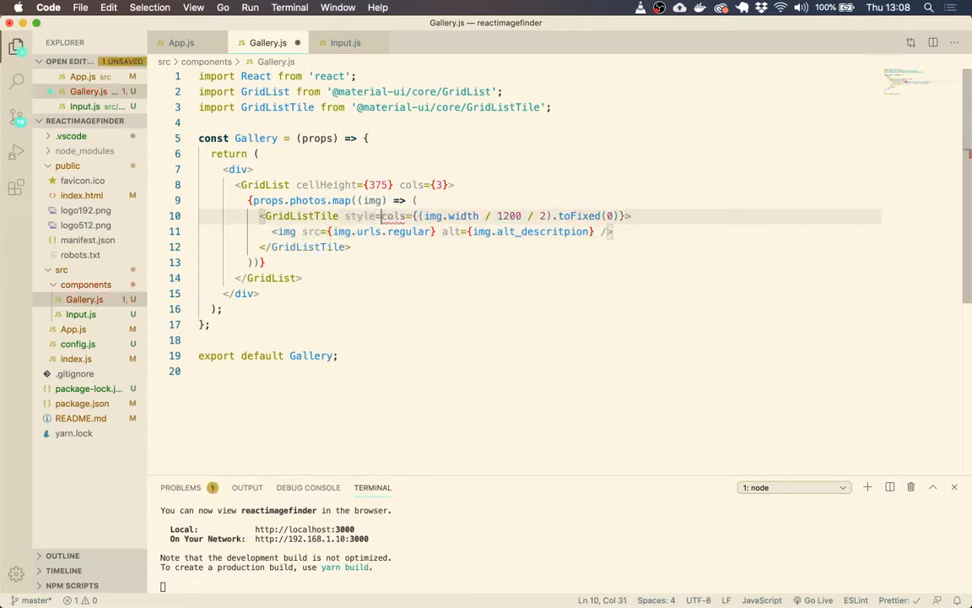
type("{{")
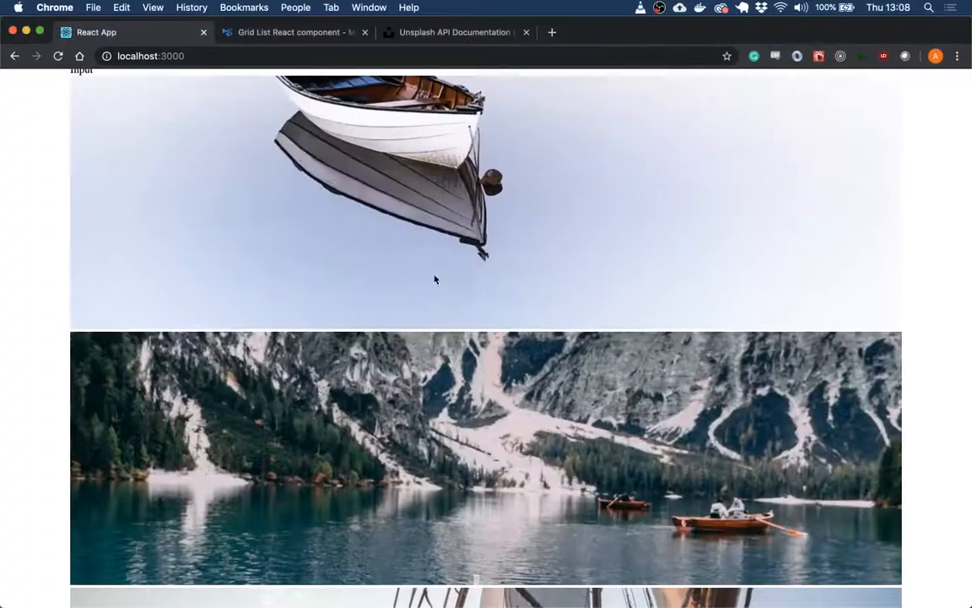
Scroll the stacked photos in Chrome, then change App.js's Unsplash query to ferrari
scroll("down", 3)
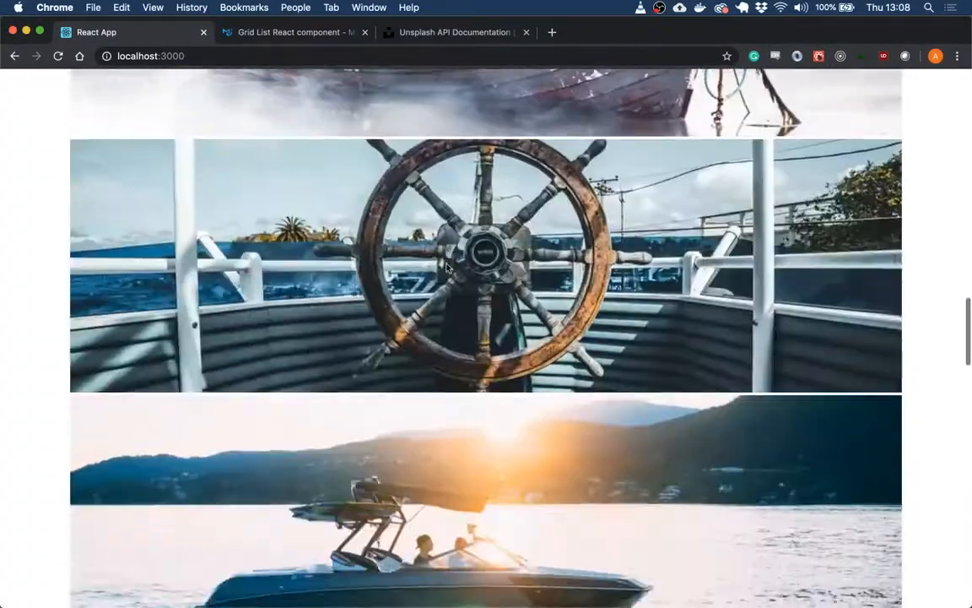
scroll("down", 3)
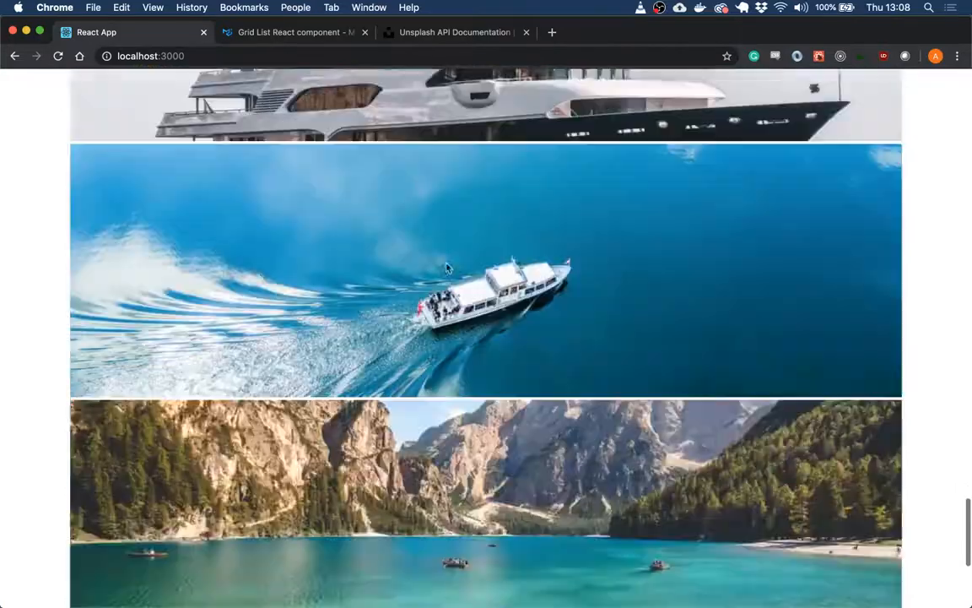
scroll("down", 3)
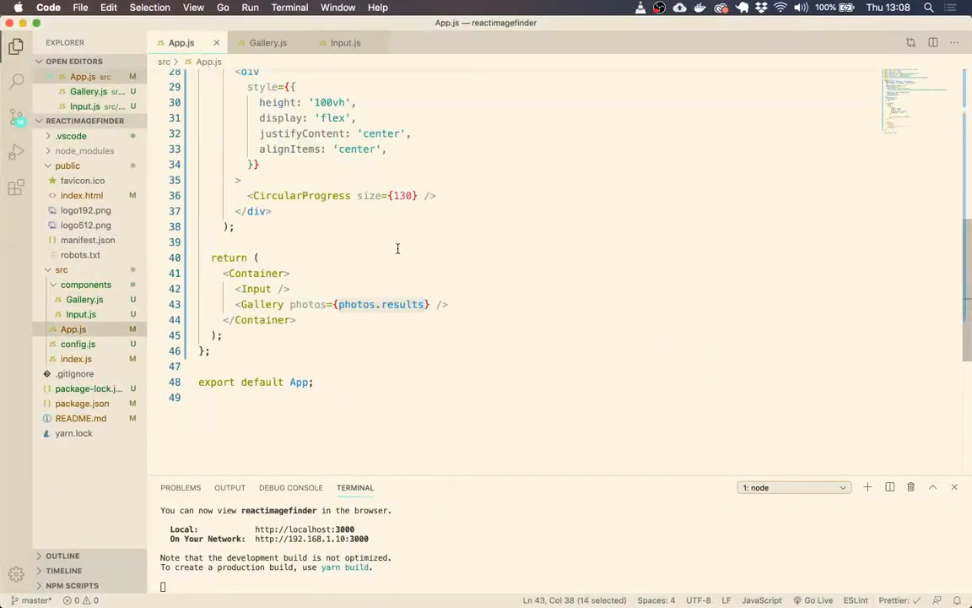
scroll("up", 3)
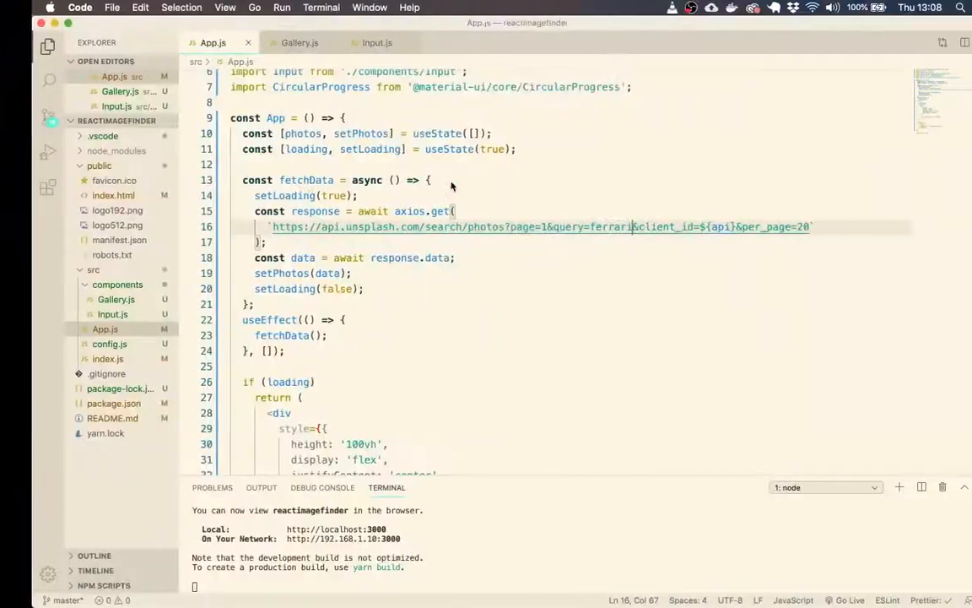
scroll("down", 3)
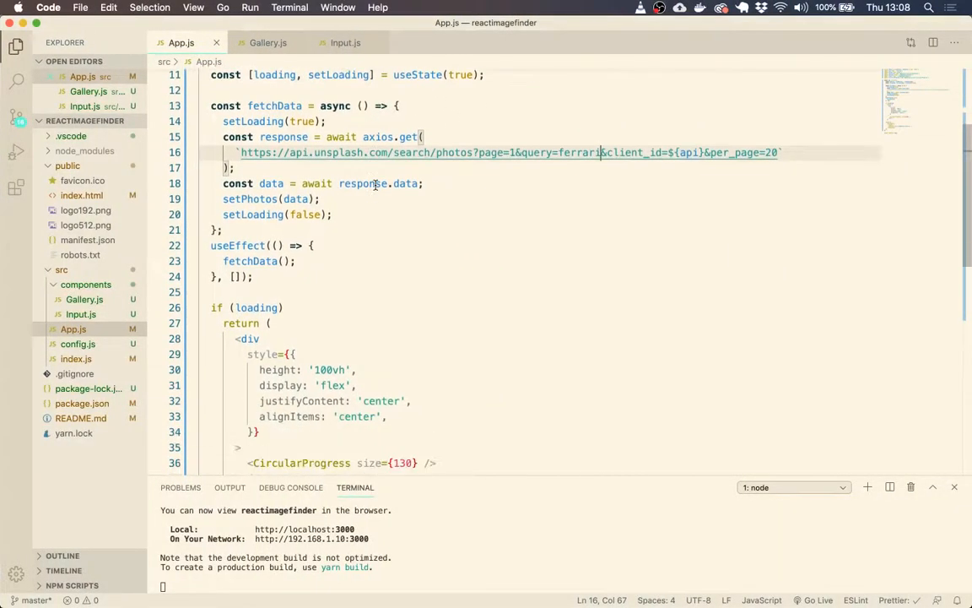
left_click(268, 42)
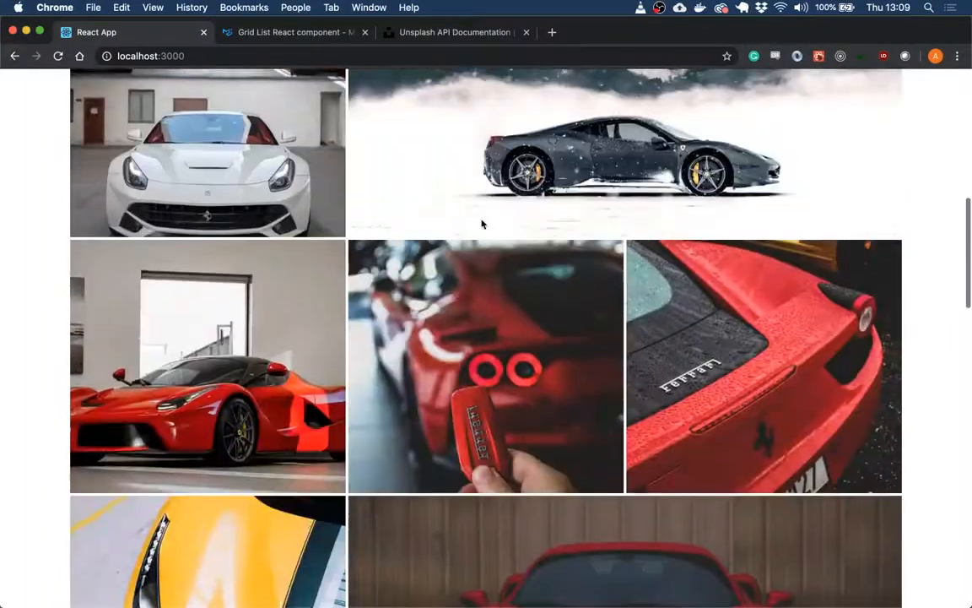
Browse the ferrari results, set App.js's query back to boat, and reopen Gallery.js
scroll("down", 3)
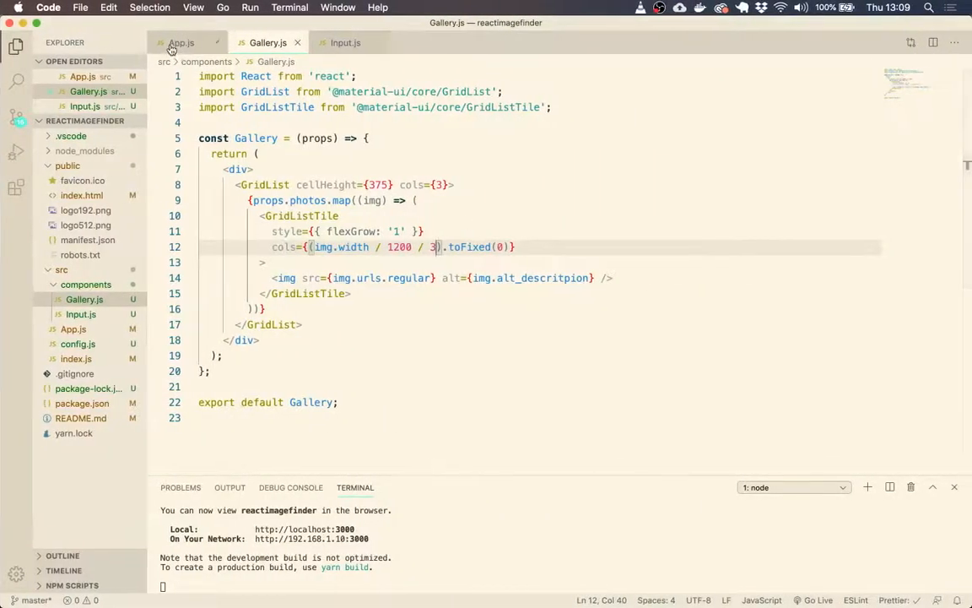
left_click(180, 42)
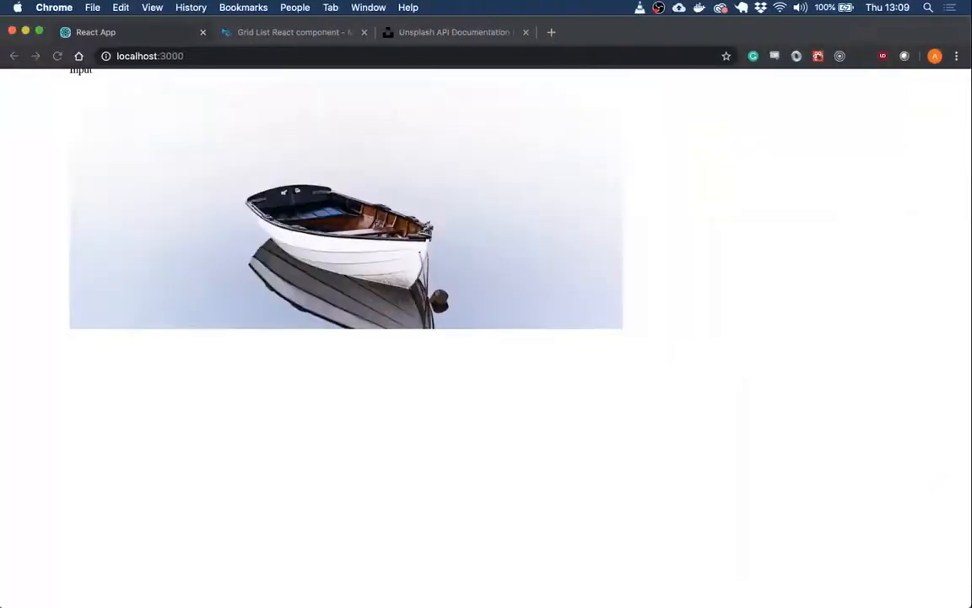
scroll("down", 3)
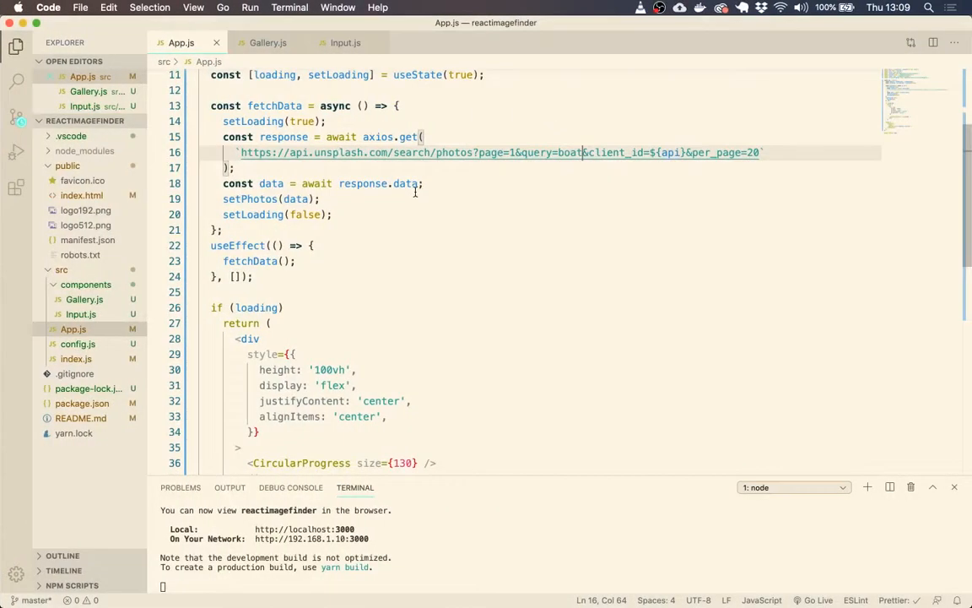
left_click(267, 42)
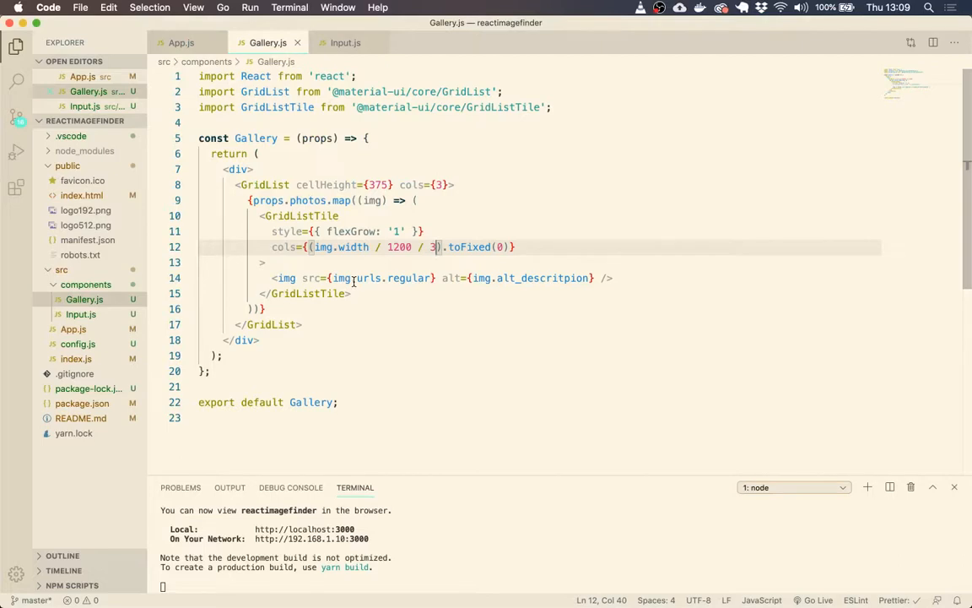
mouse_move(484, 296)
type("<")
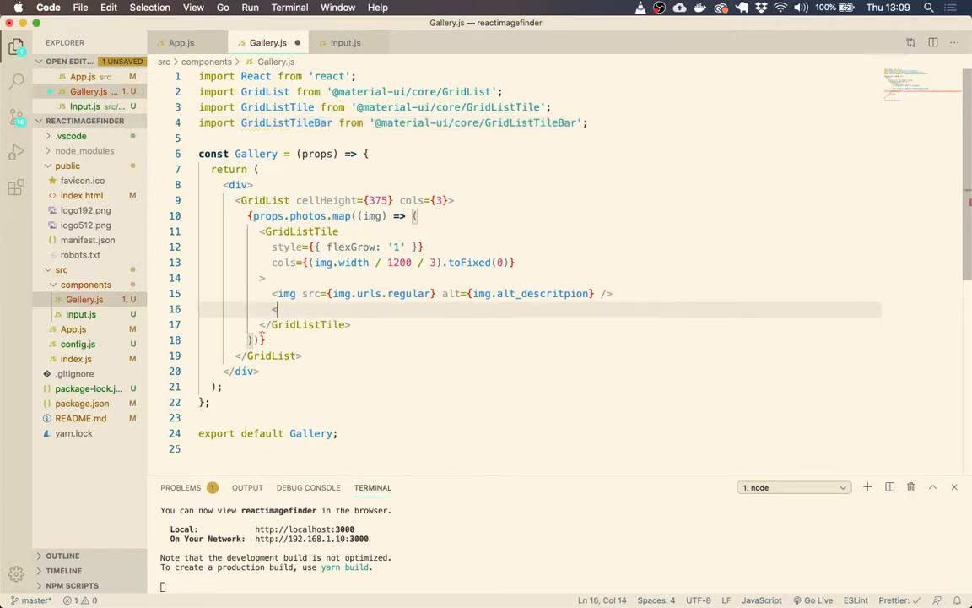
Import GridListTileBar and add <GridListTileBar title={} subtitle={} /> after the img
type("GridListTileBar title/>")
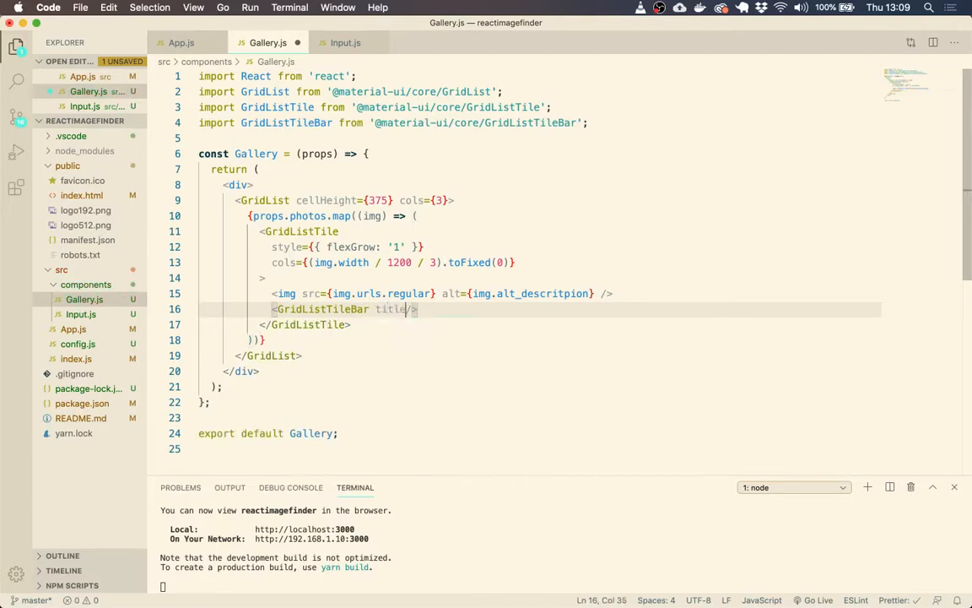
type("=")
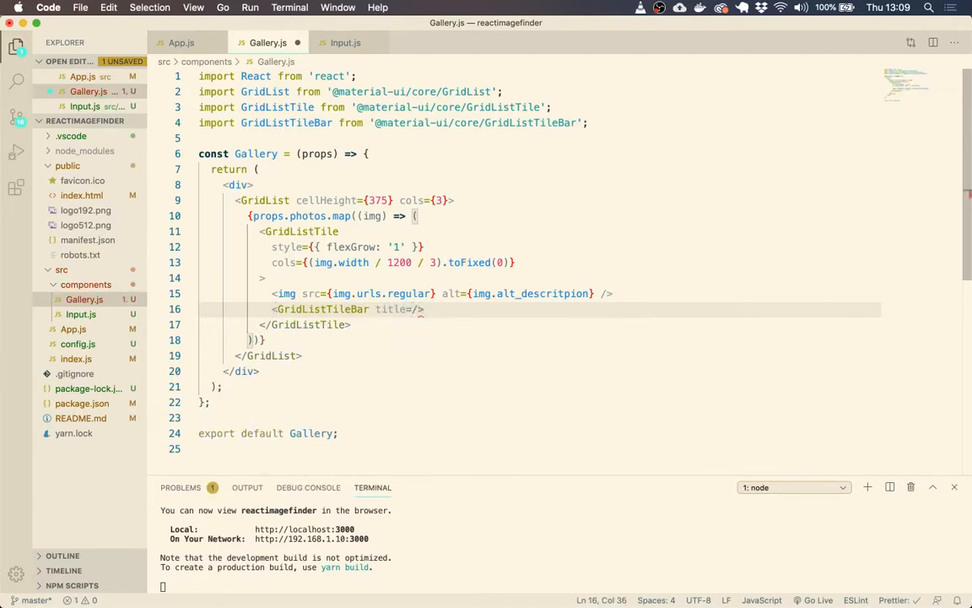
type("{}")
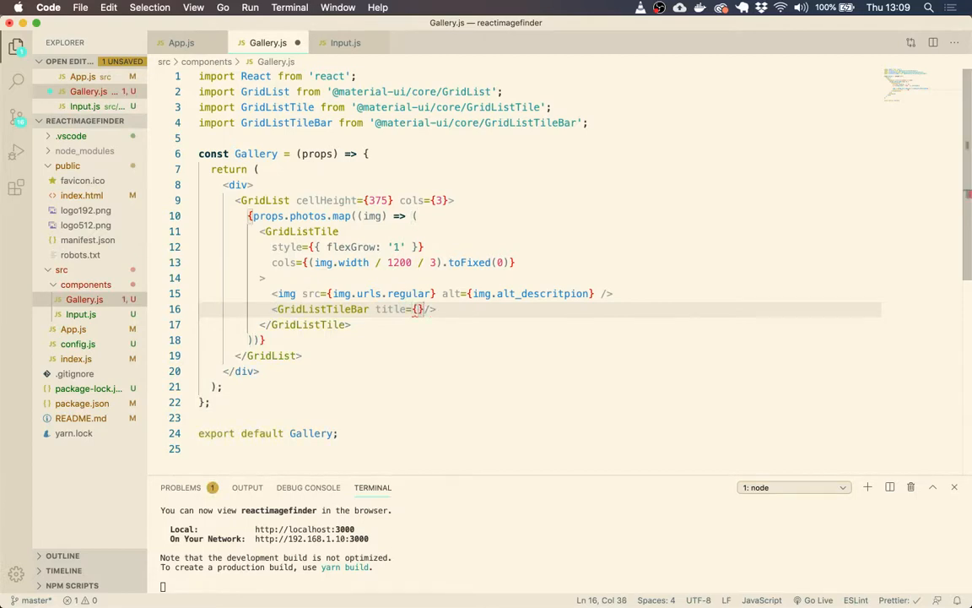
type("subtitle")
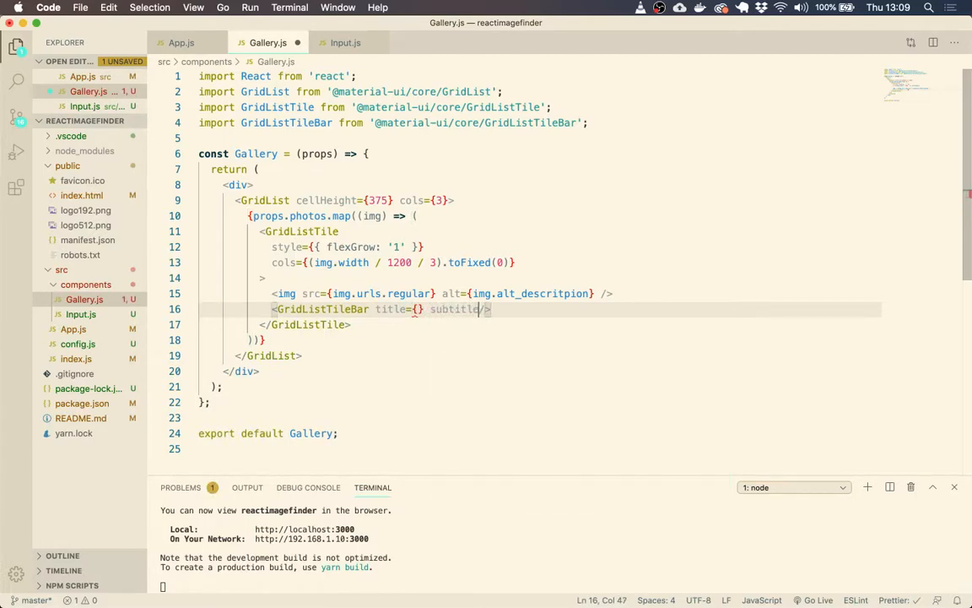
type("{}")
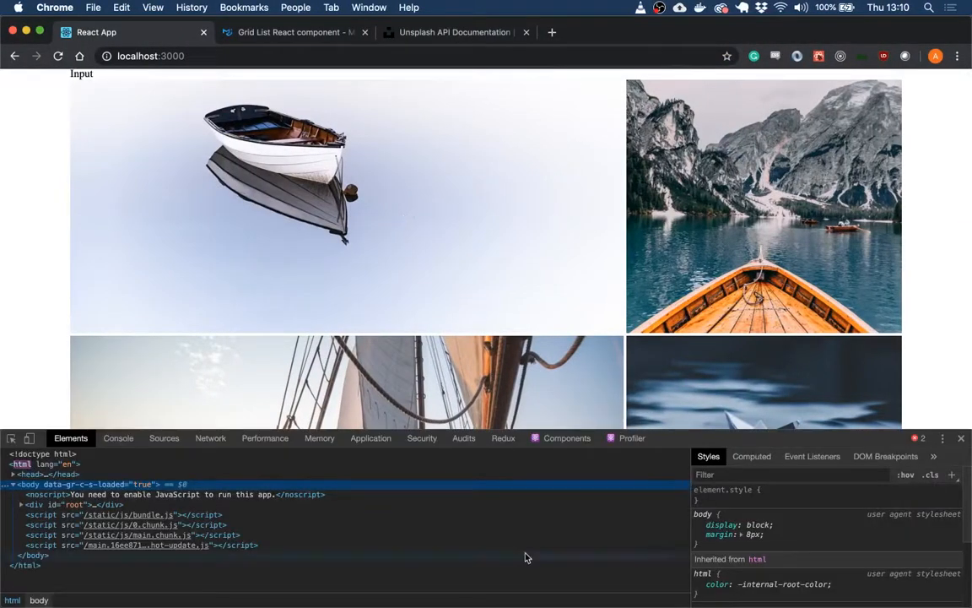
Inspect a photo's fields in React DevTools, then title tile bars with img.description
left_click(566, 437)
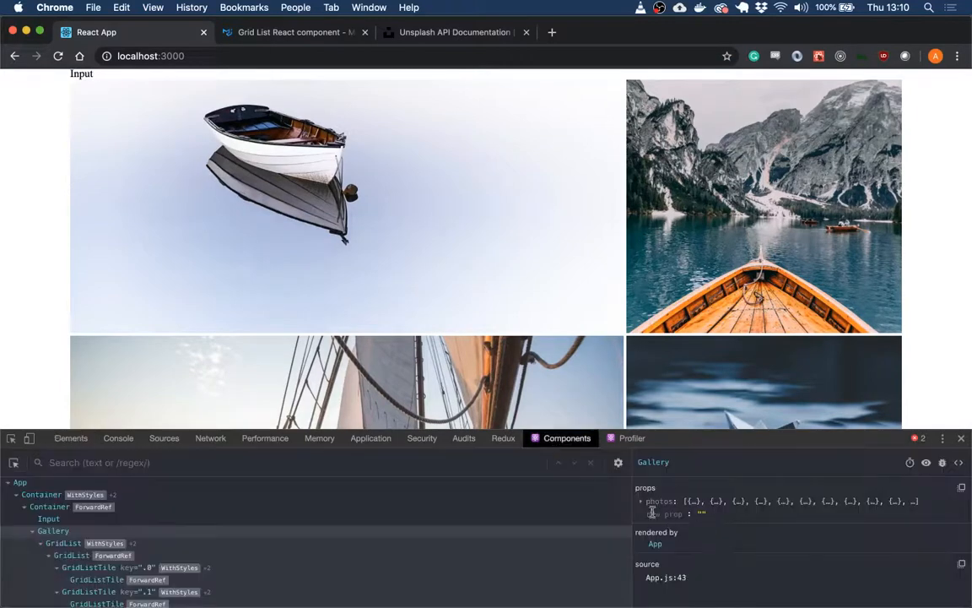
left_click(643, 500)
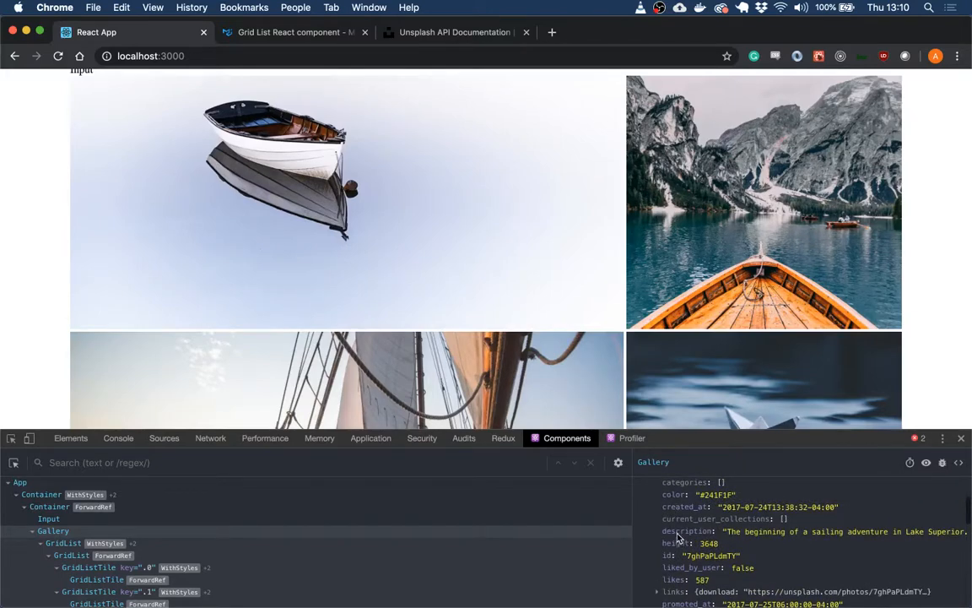
scroll("down", 3)
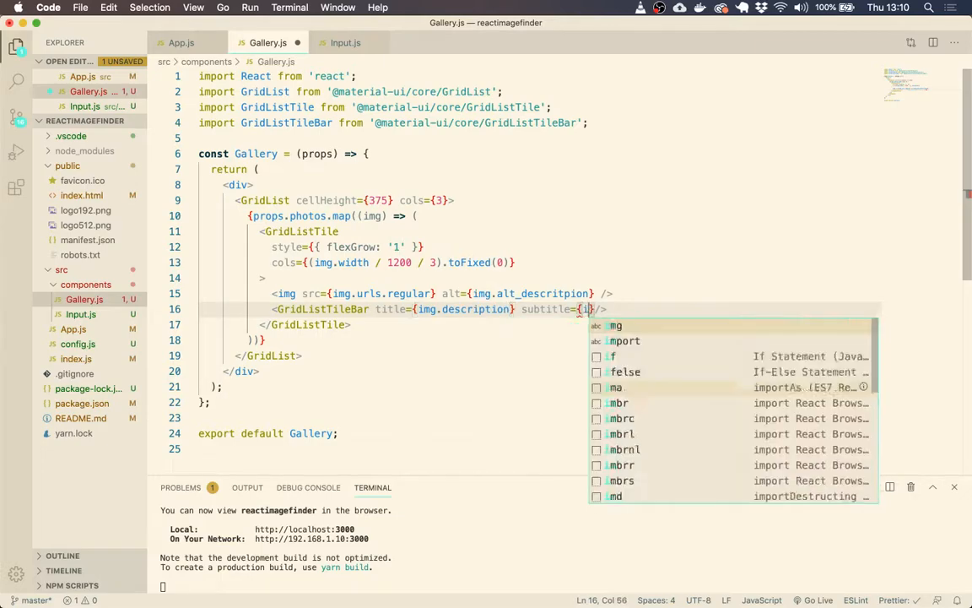
Set subtitle={img.user.name} and scroll Chrome to verify description and photographer captions
type("mg.user.name")
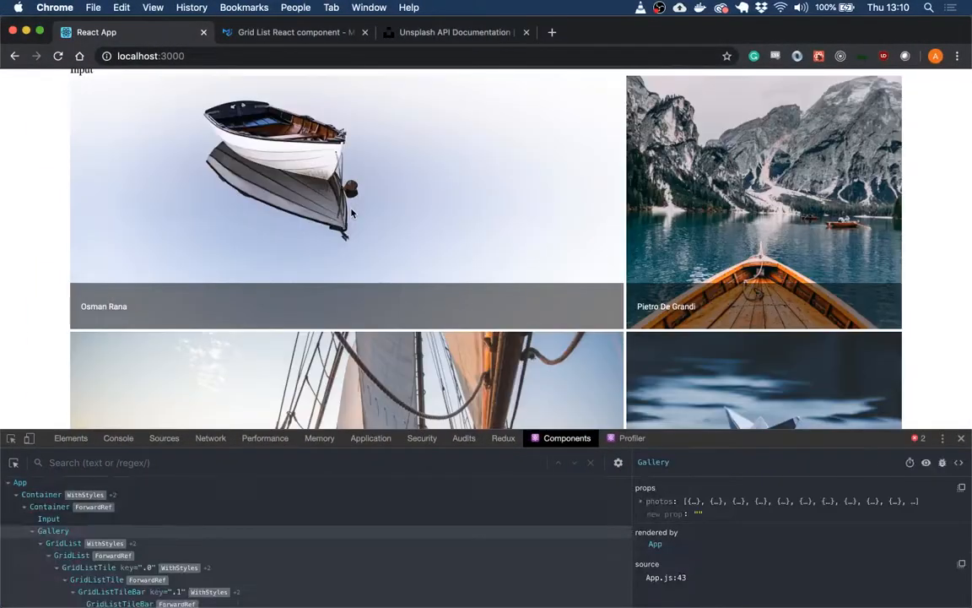
scroll("down", 3)
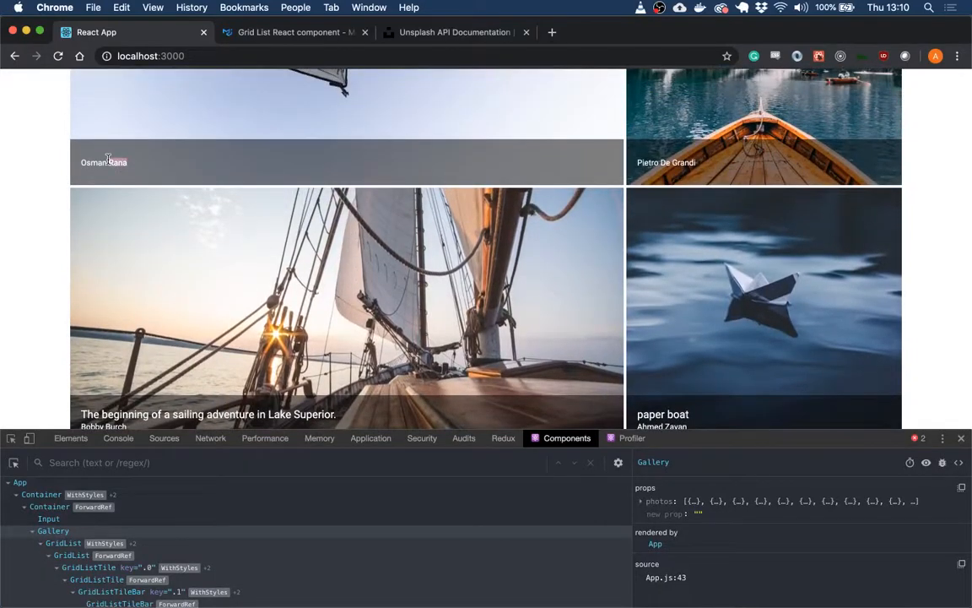
scroll("down", 3)
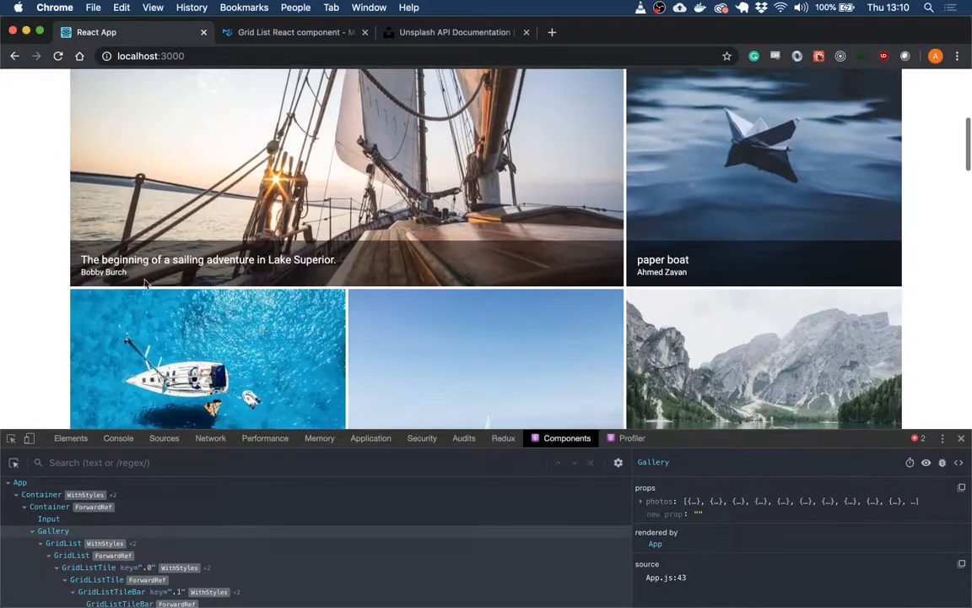
scroll("down", 3)
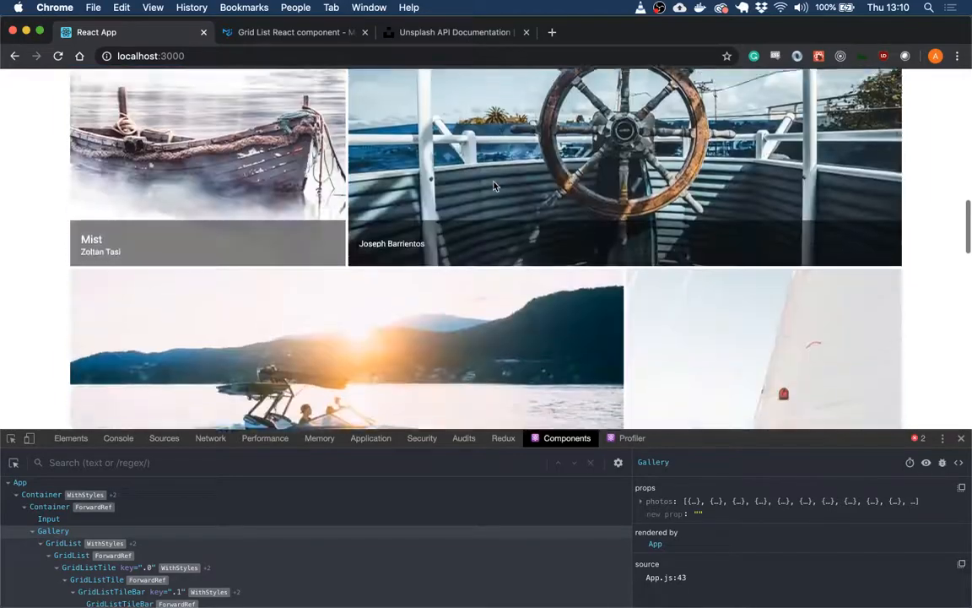
scroll("down", 3)
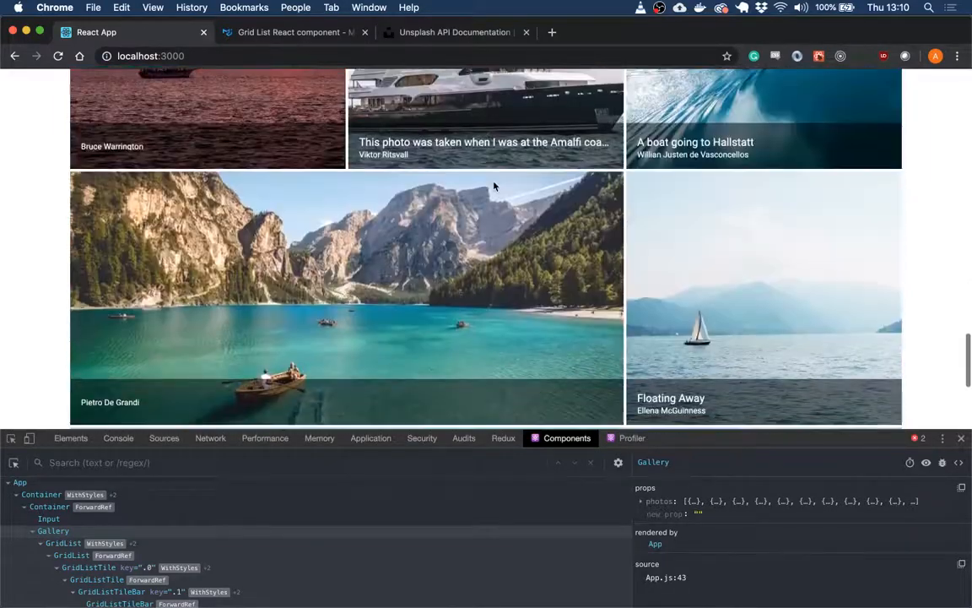
scroll("down", 3)
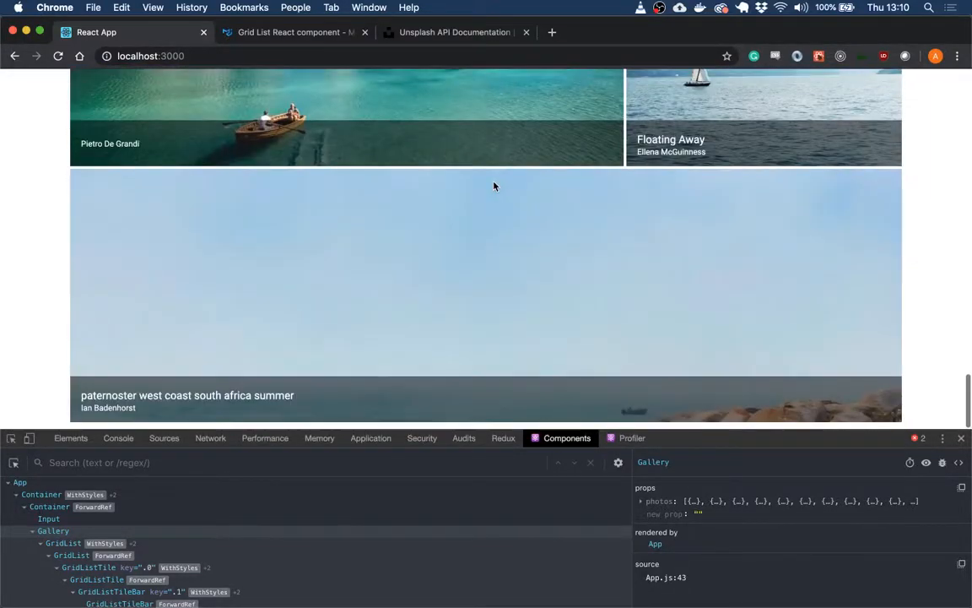
scroll("up", 3)
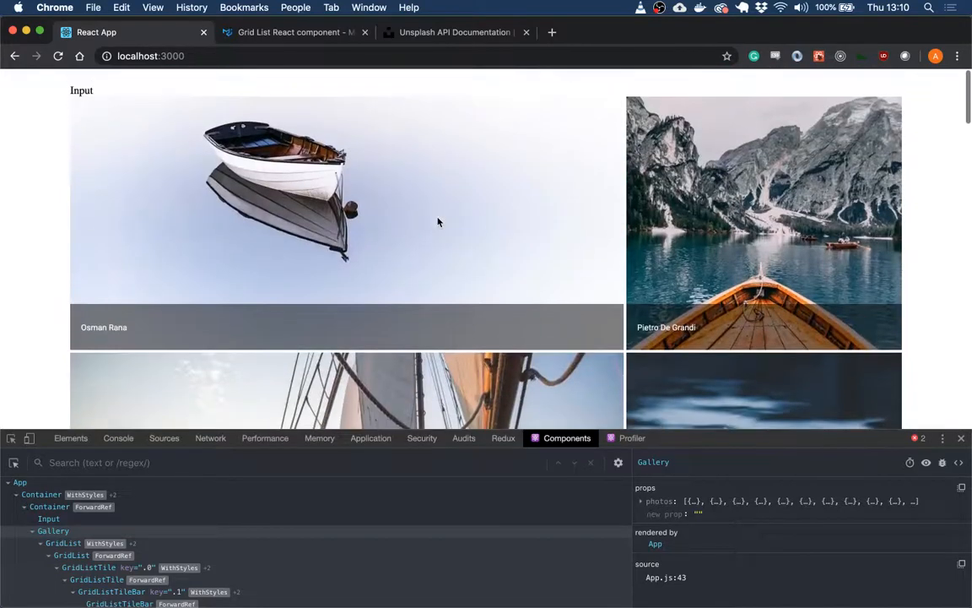
scroll("down", 3)
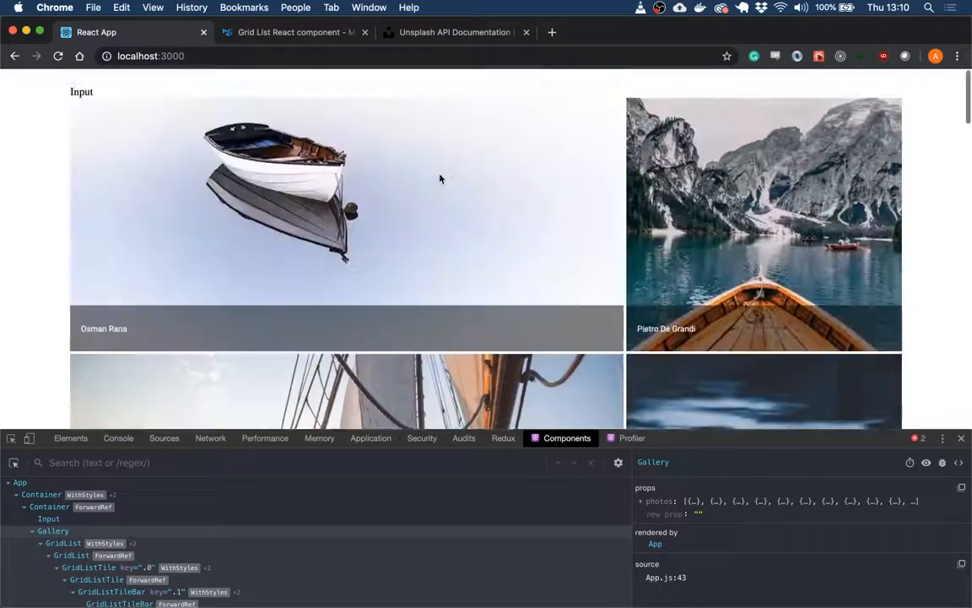
scroll("down", 3)
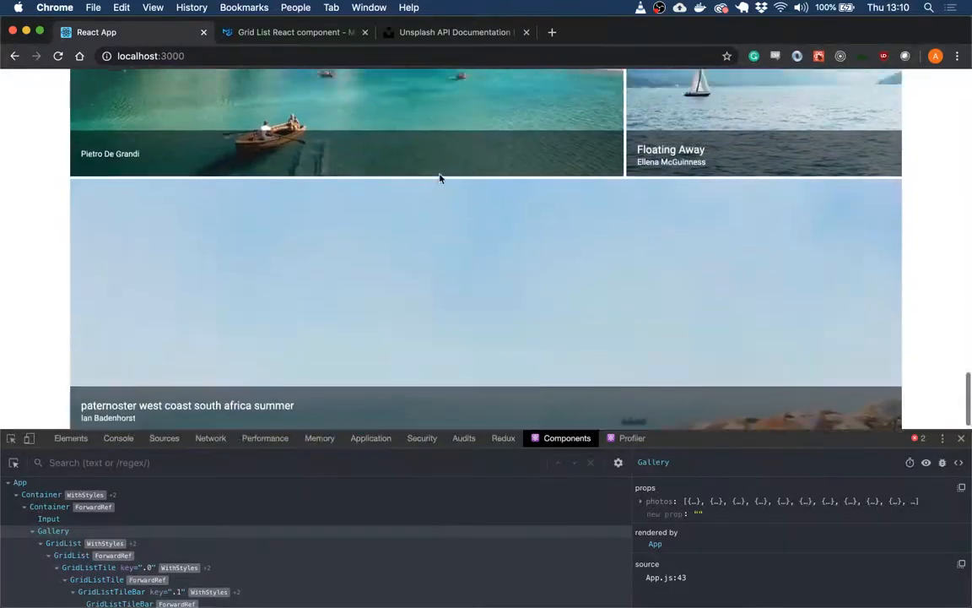